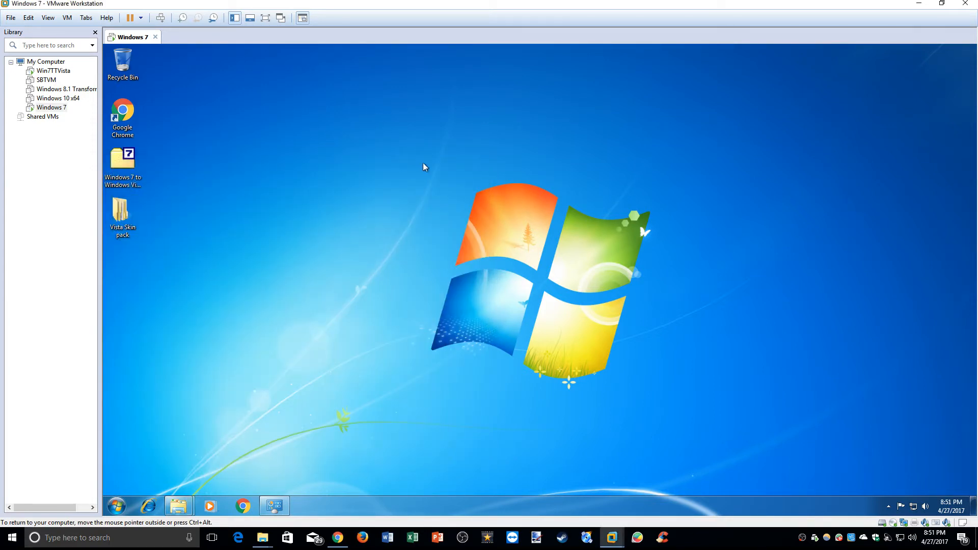
mouse_move(422, 155)
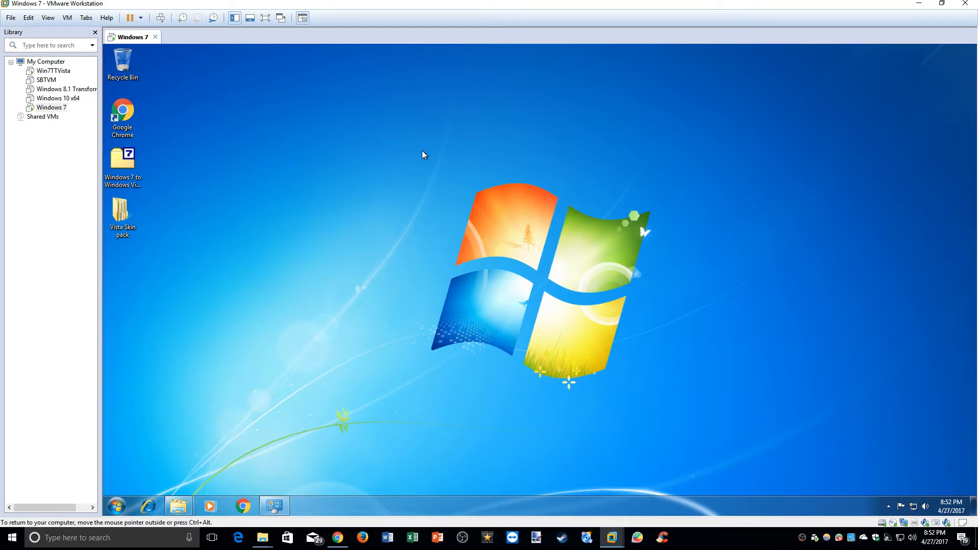
mouse_move(431, 138)
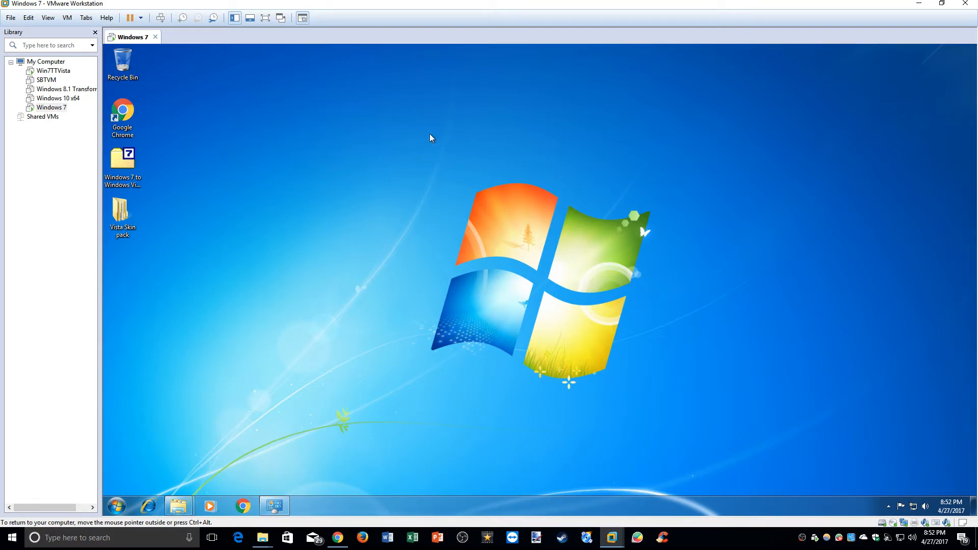
mouse_move(416, 262)
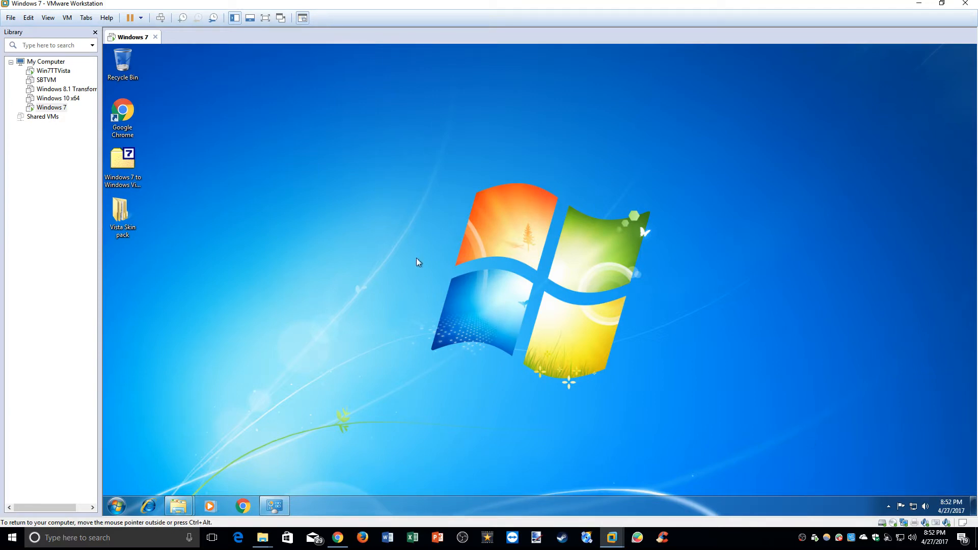
mouse_move(338, 52)
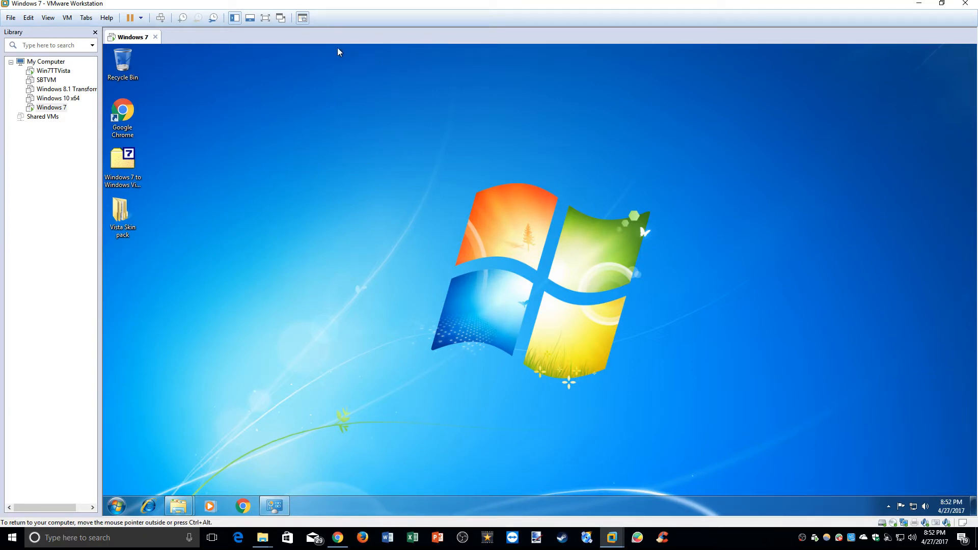
mouse_move(342, 58)
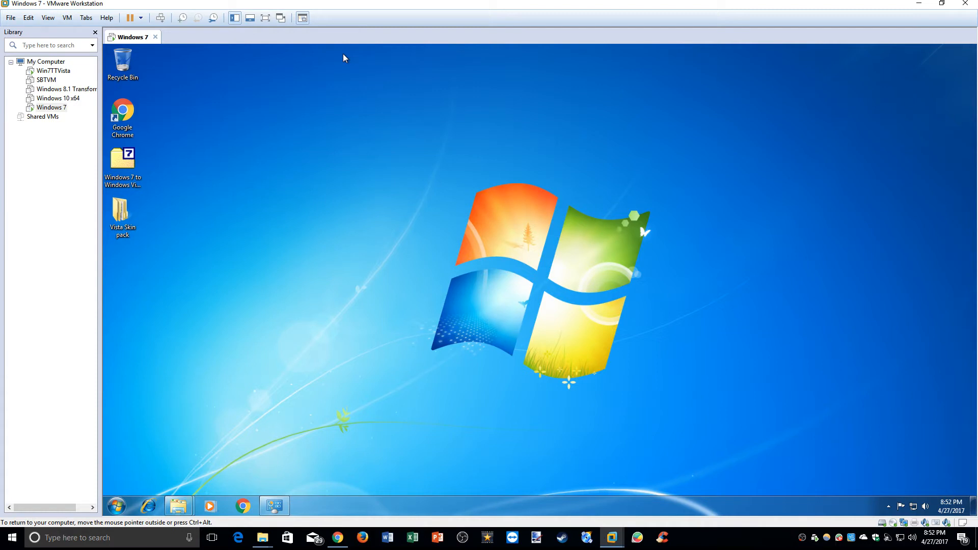
mouse_move(357, 51)
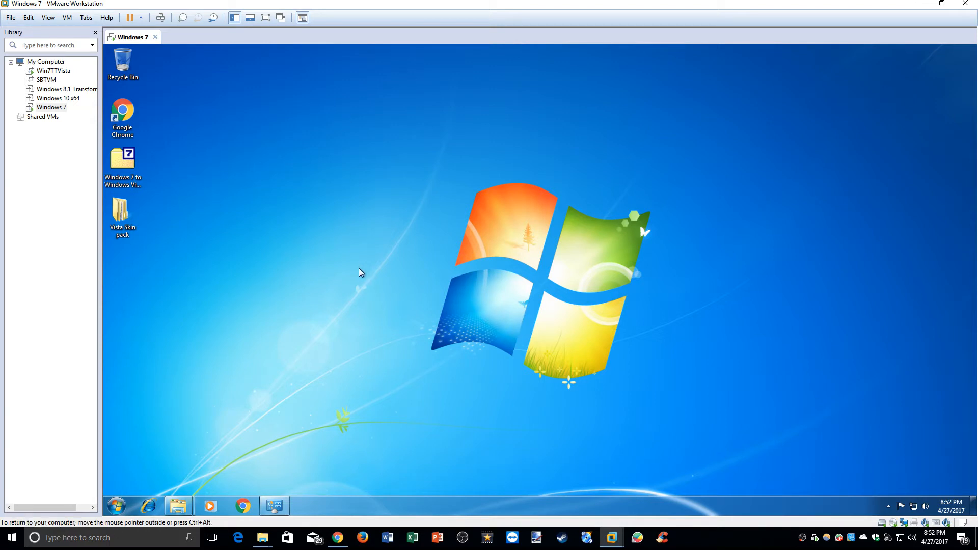
mouse_move(440, 238)
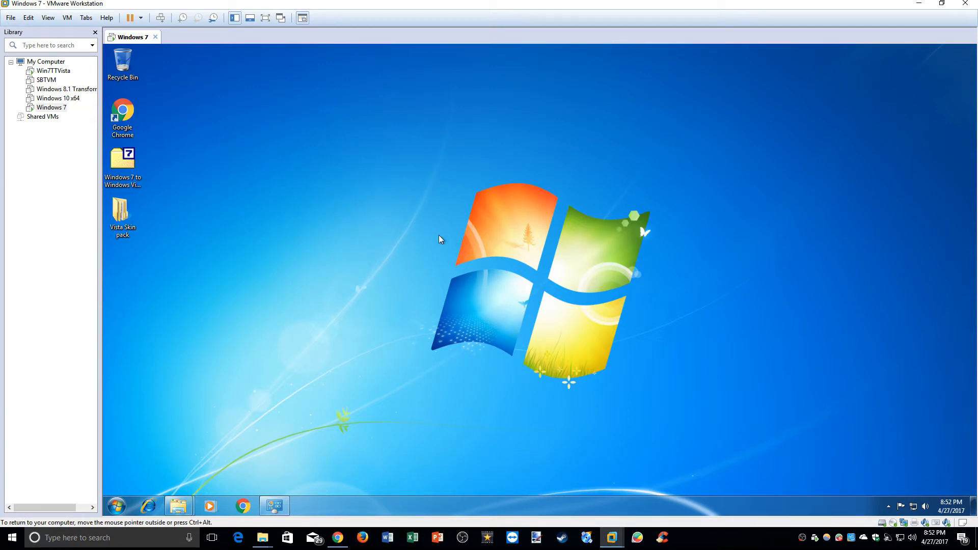
mouse_move(357, 216)
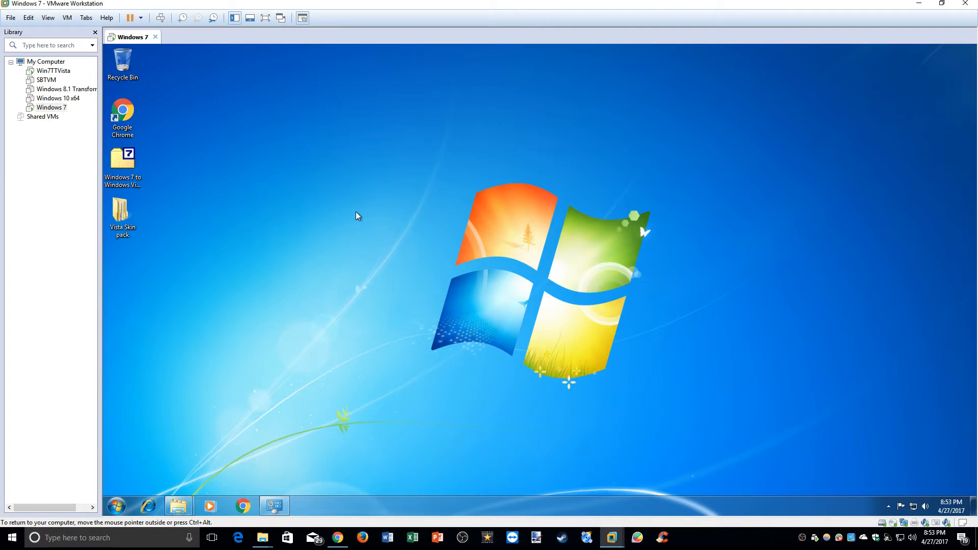
mouse_move(359, 391)
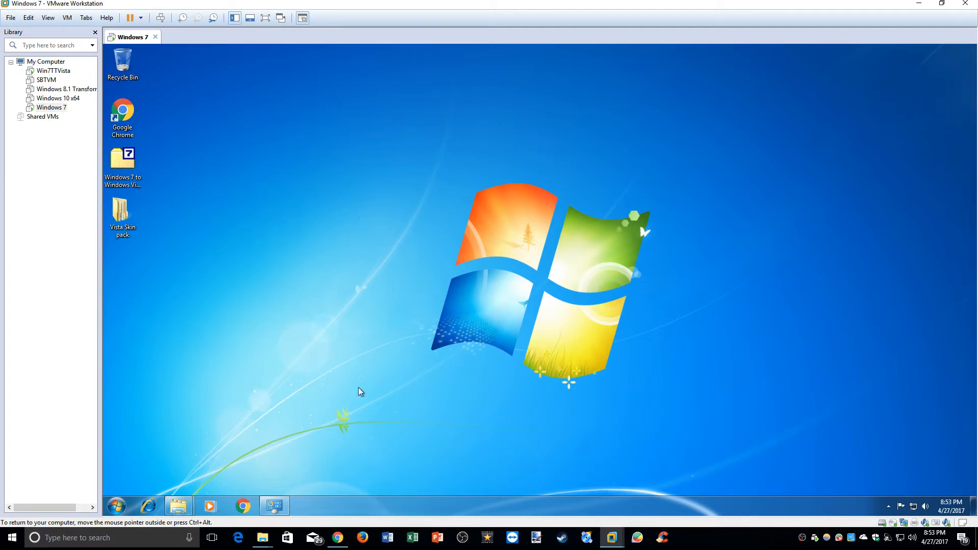
mouse_move(574, 214)
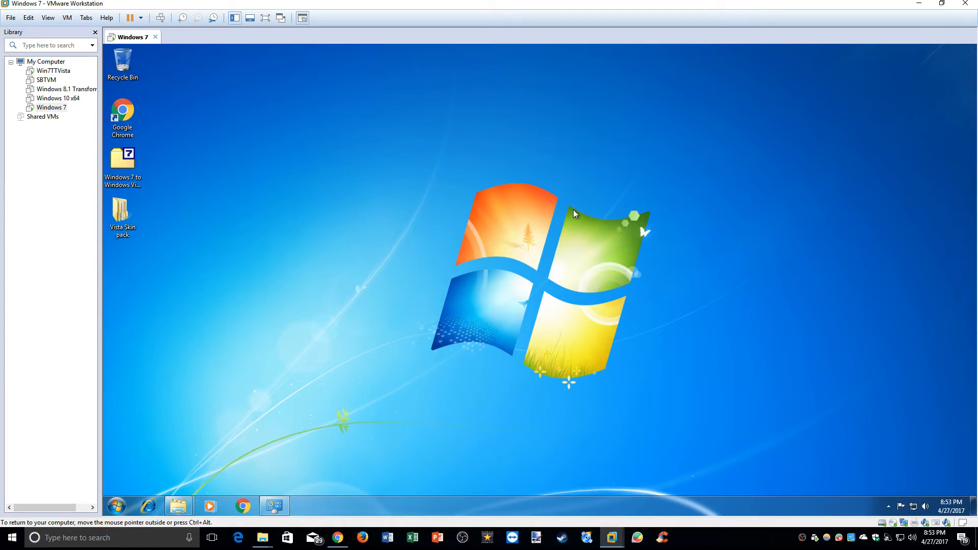
mouse_move(125, 510)
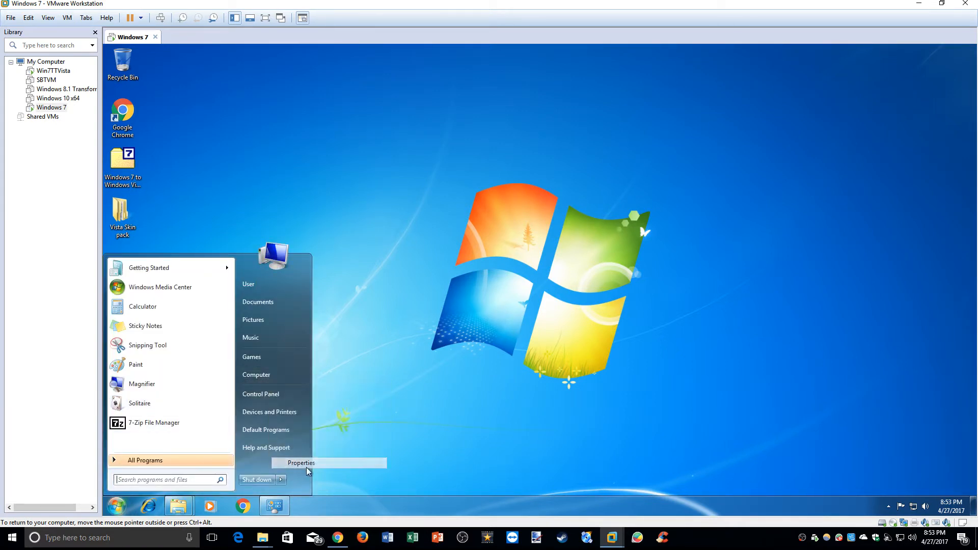
View the guest's System window showing Windows 7 Home Premium, then close it
click(300, 462)
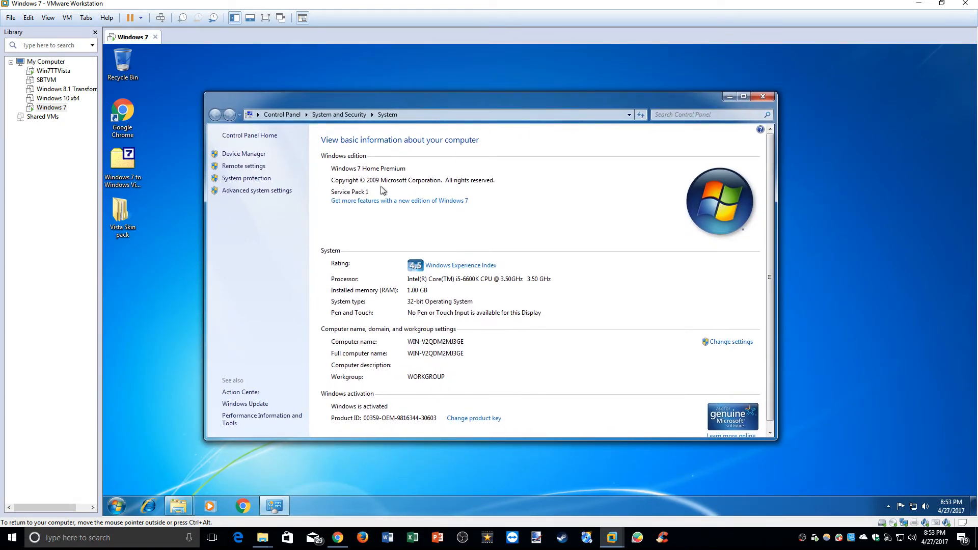
mouse_move(400, 268)
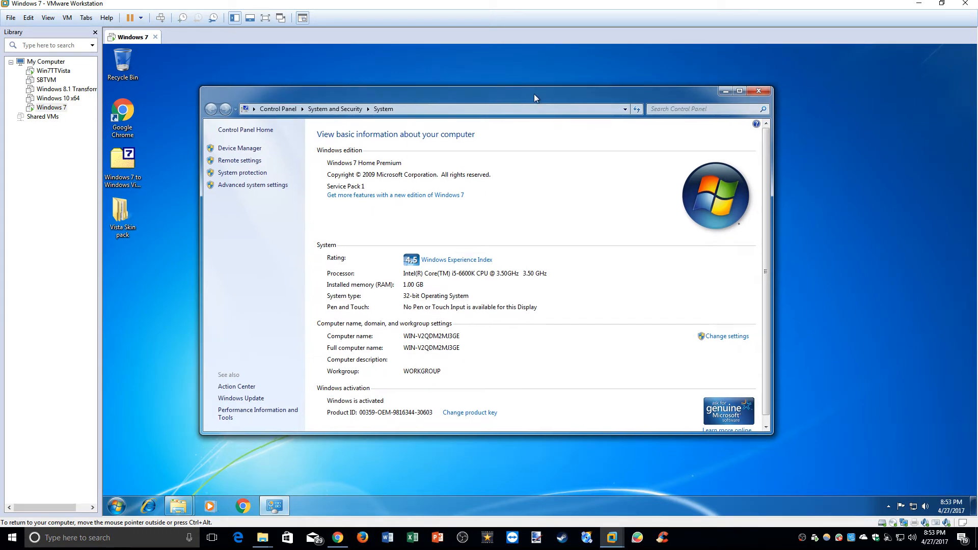
click(759, 91)
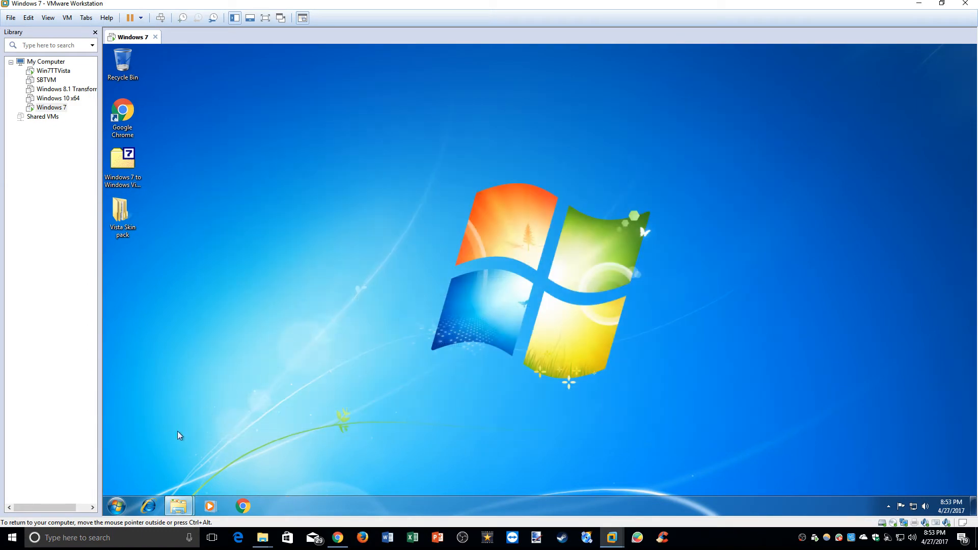
right_click(179, 506)
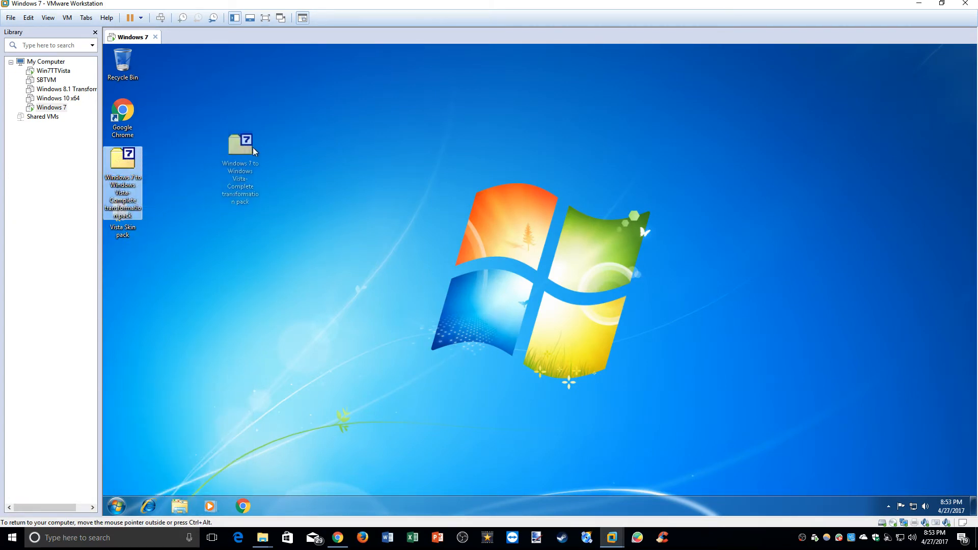
drag(241, 144, 321, 121)
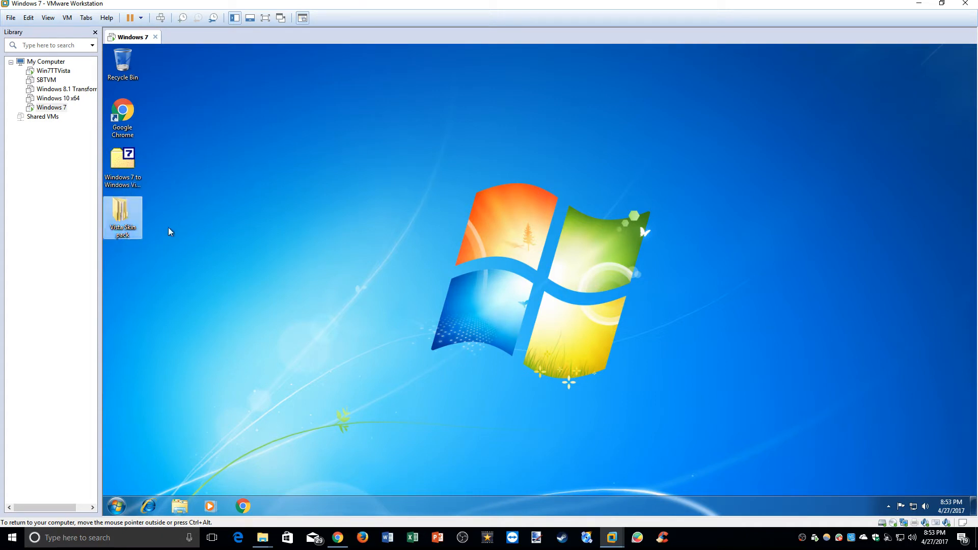
mouse_move(207, 232)
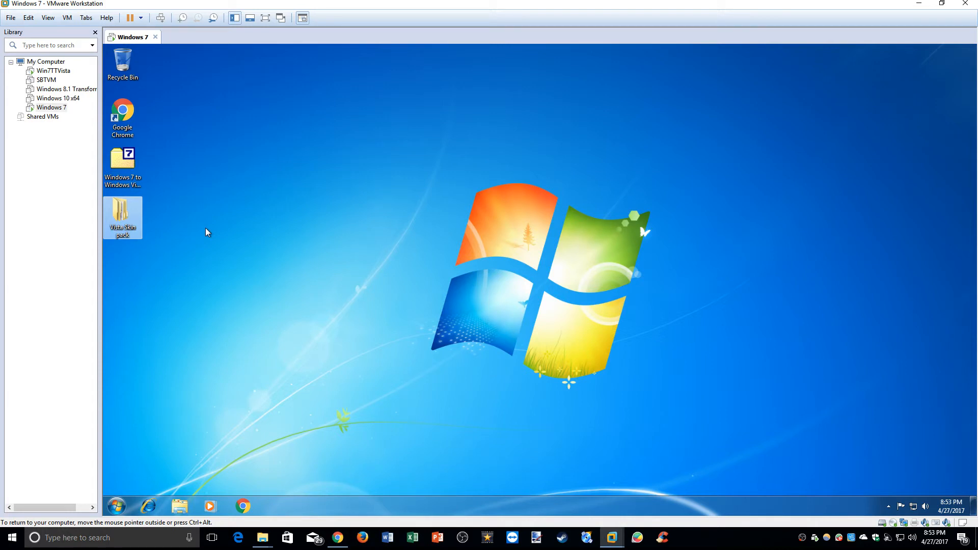
click(123, 161)
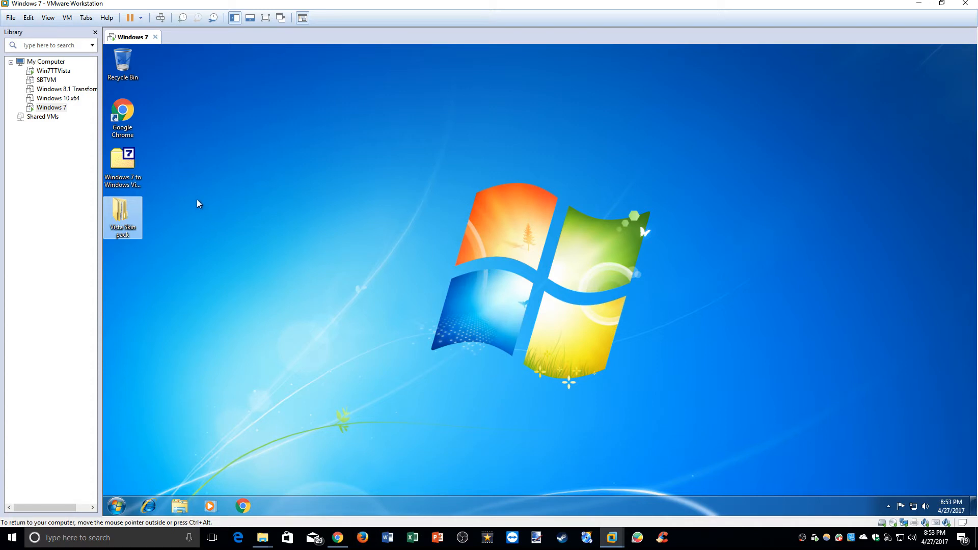
mouse_move(213, 212)
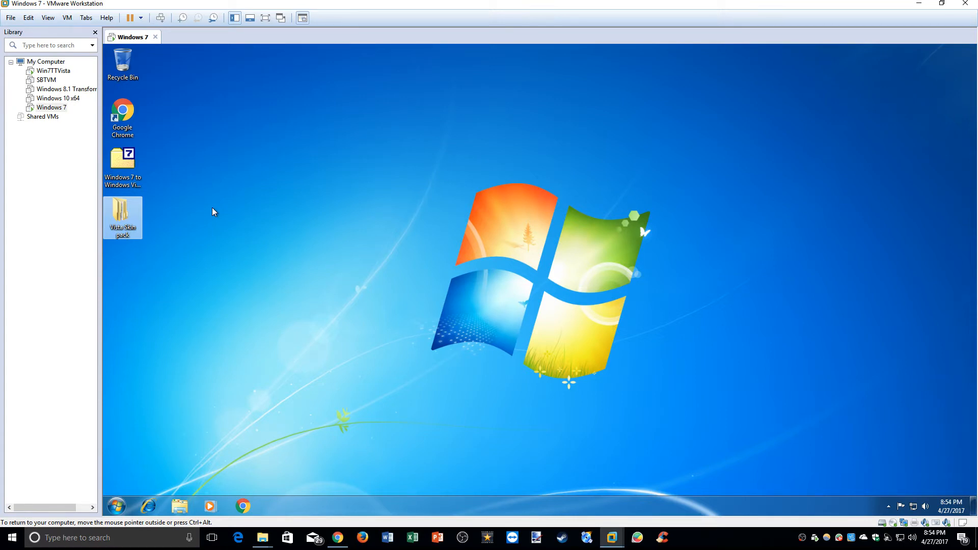
mouse_move(179, 257)
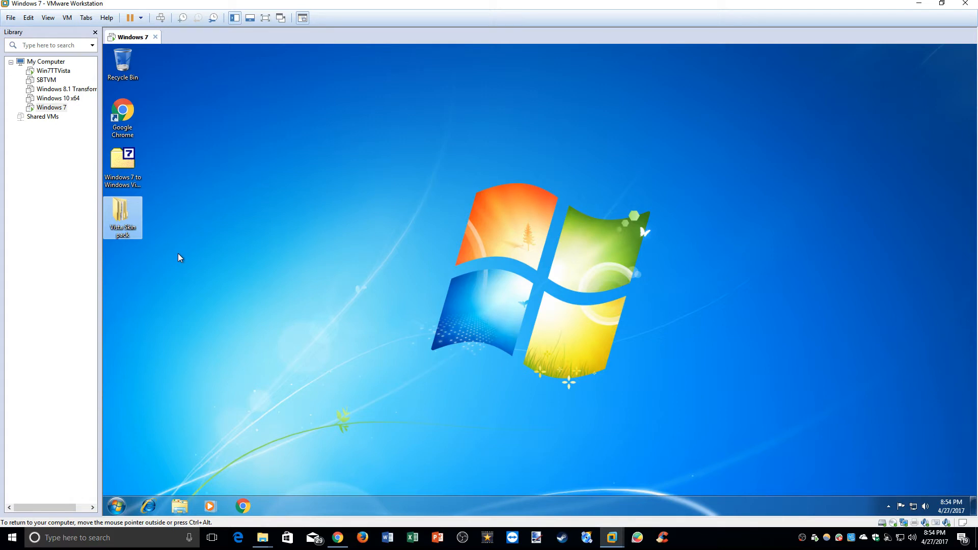
mouse_move(160, 243)
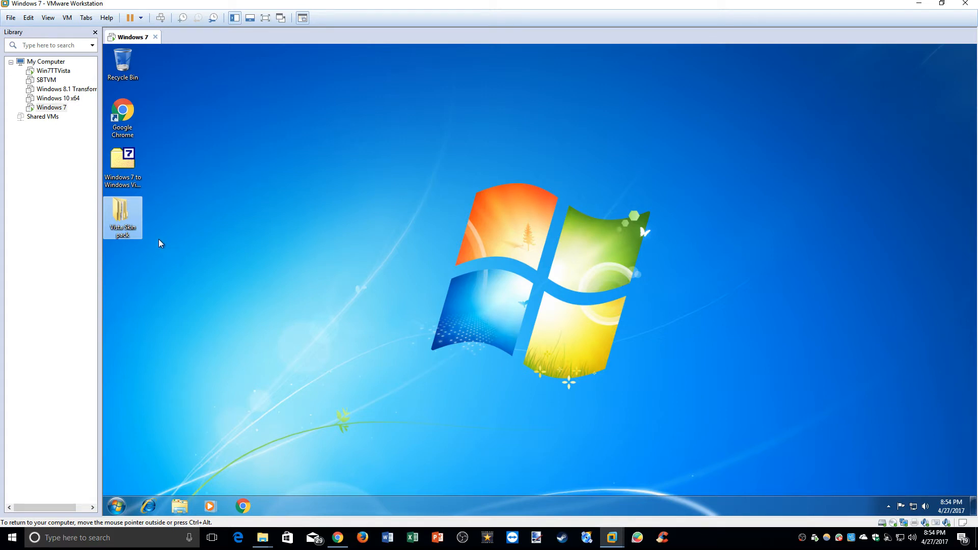
Browse into Vista Skin pack > Install FIRST and select the Vista Skin Pack 1.0-X86 installer
double_click(122, 218)
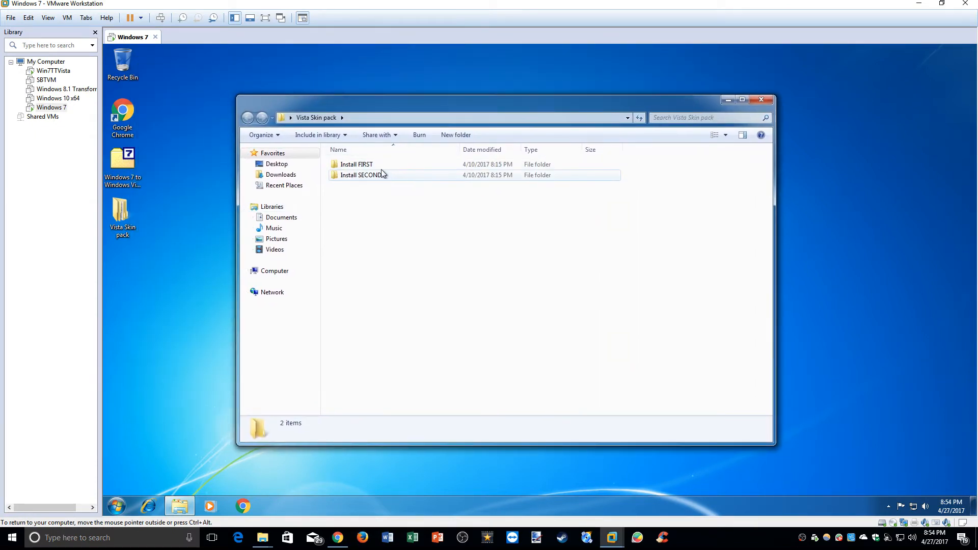
double_click(357, 164)
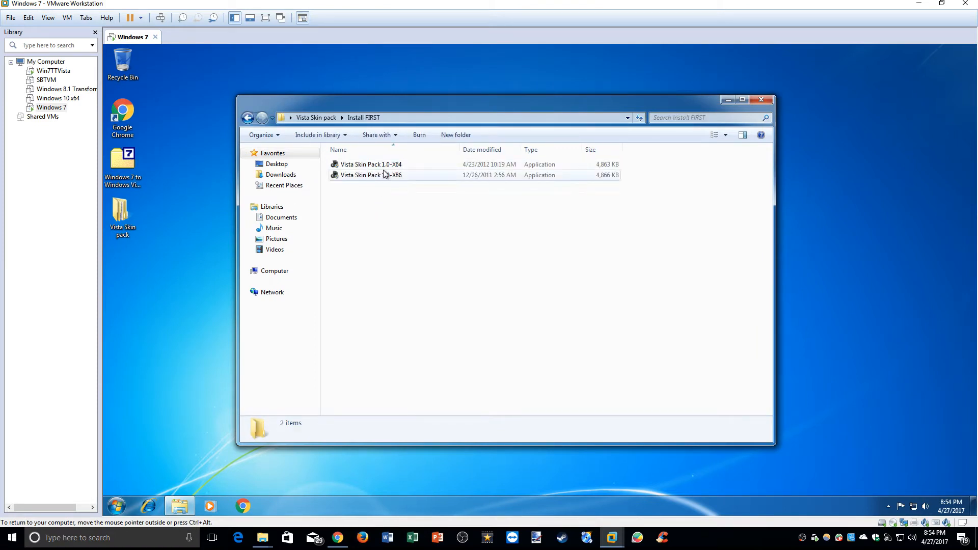
click(370, 174)
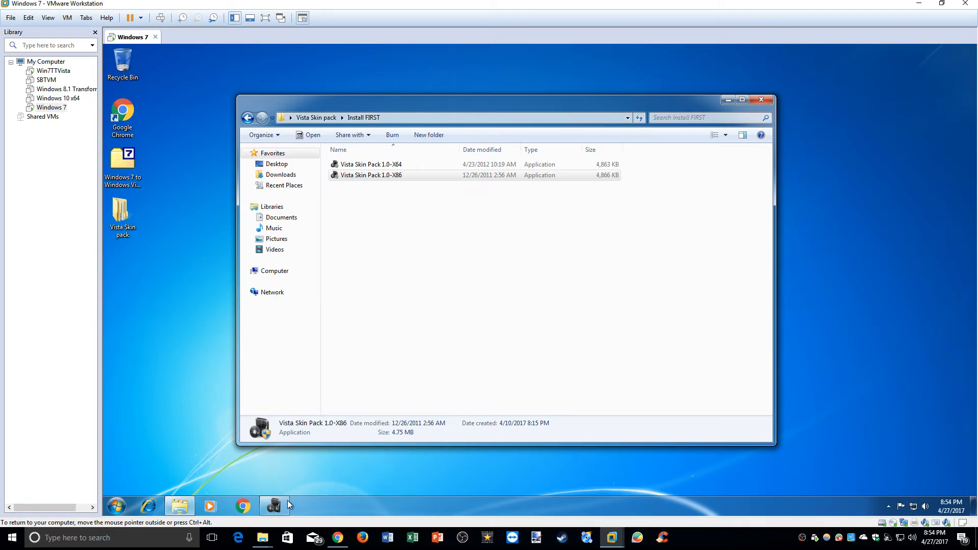
Run the Vista Skin Pack 1.0-X86 setup, accept the license and install its components to completion
double_click(371, 175)
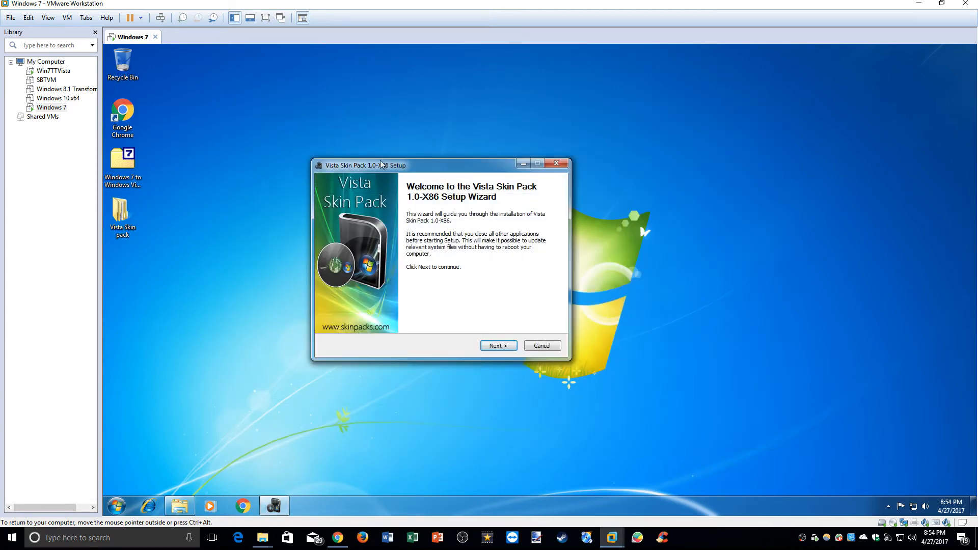
click(498, 345)
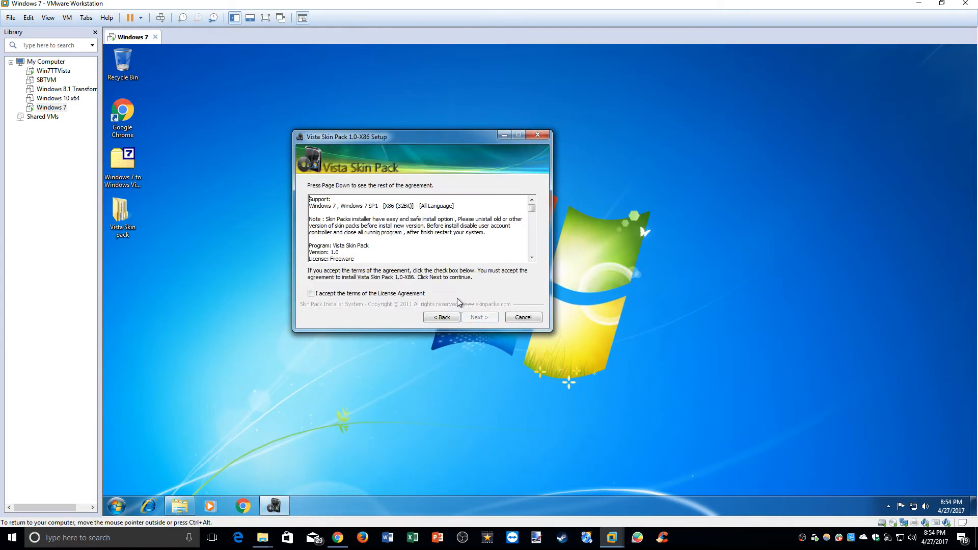
click(312, 293)
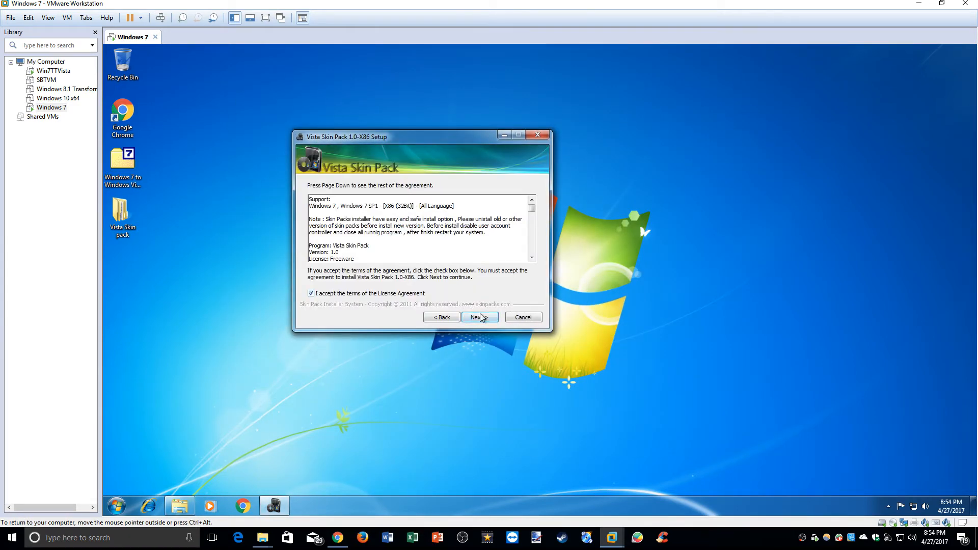
click(480, 317)
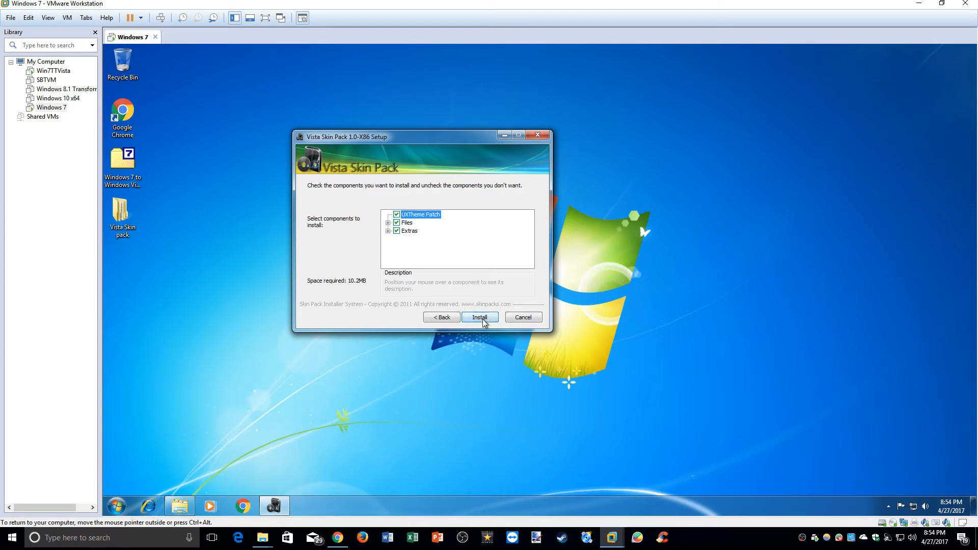
click(479, 317)
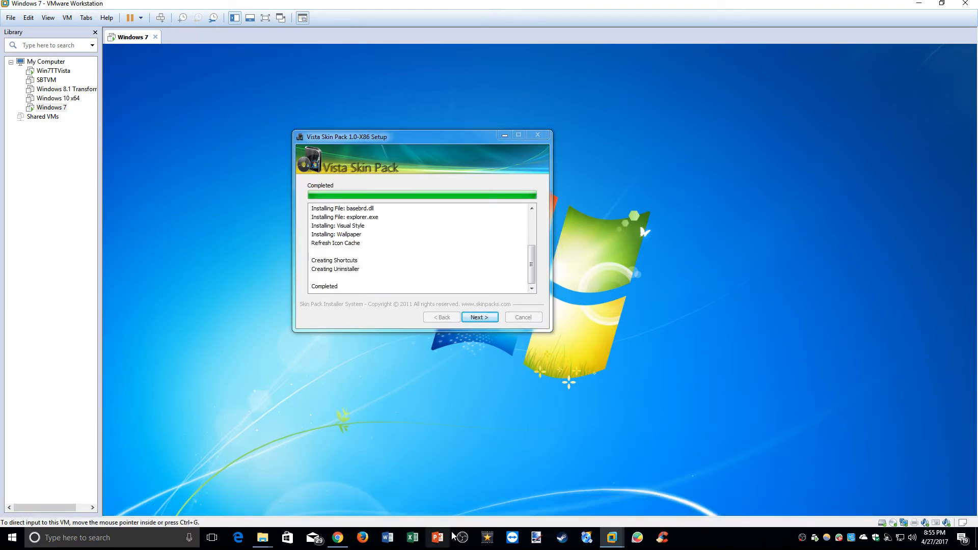
click(479, 317)
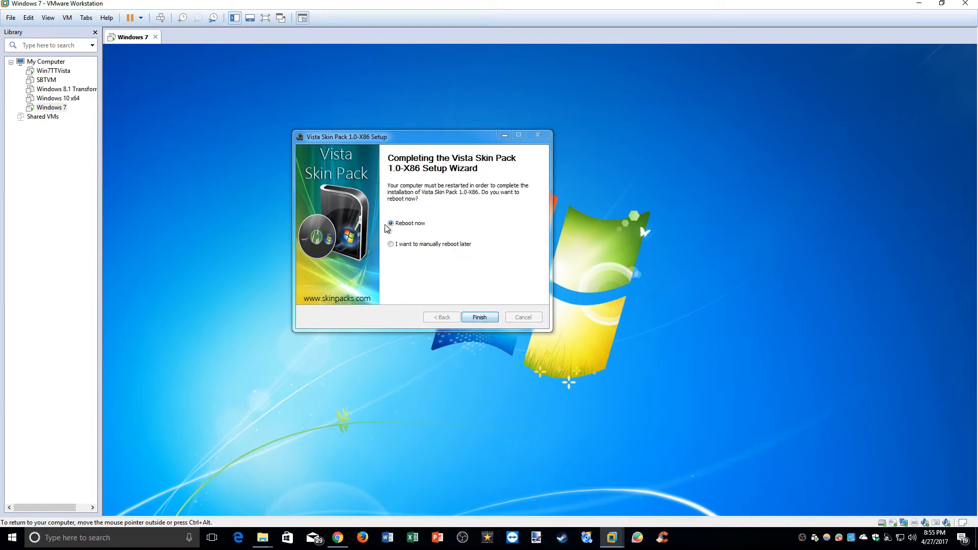
Finish setup with a reboot and wait as the guest boots to the Vista Ultimate welcome screen
click(479, 317)
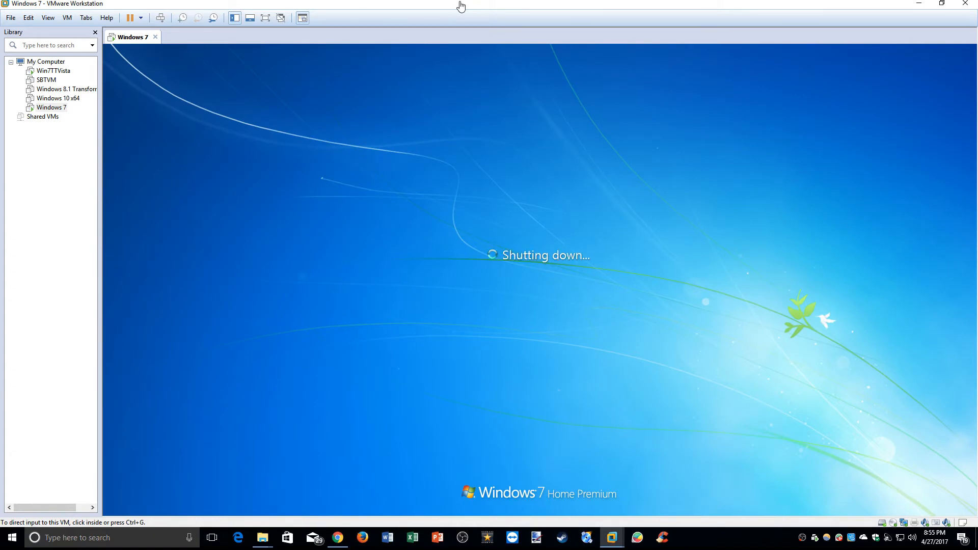
mouse_move(433, 285)
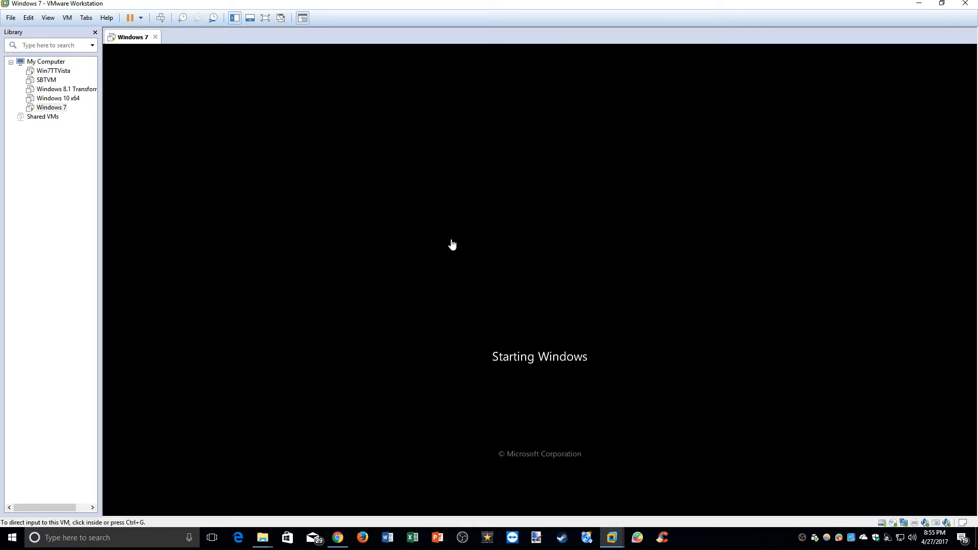
mouse_move(561, 9)
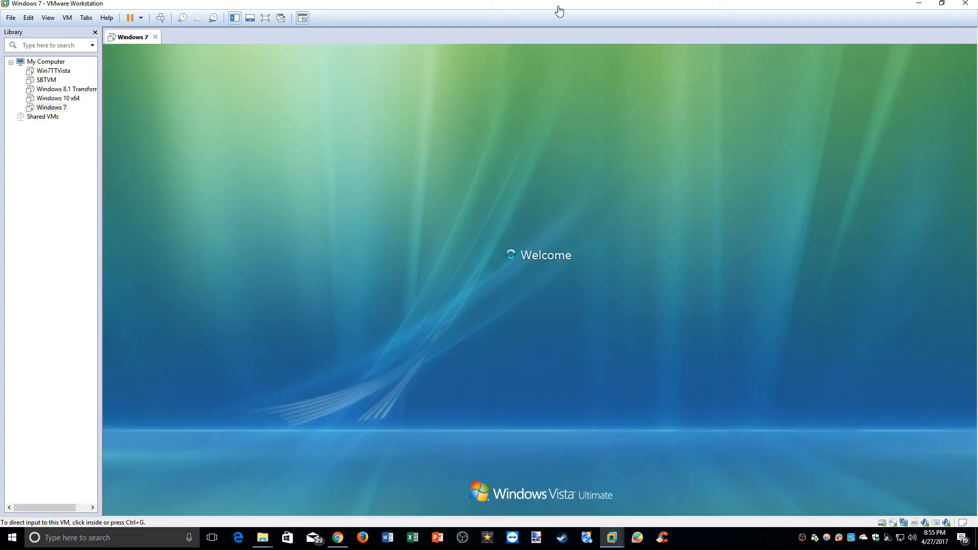
click(537, 255)
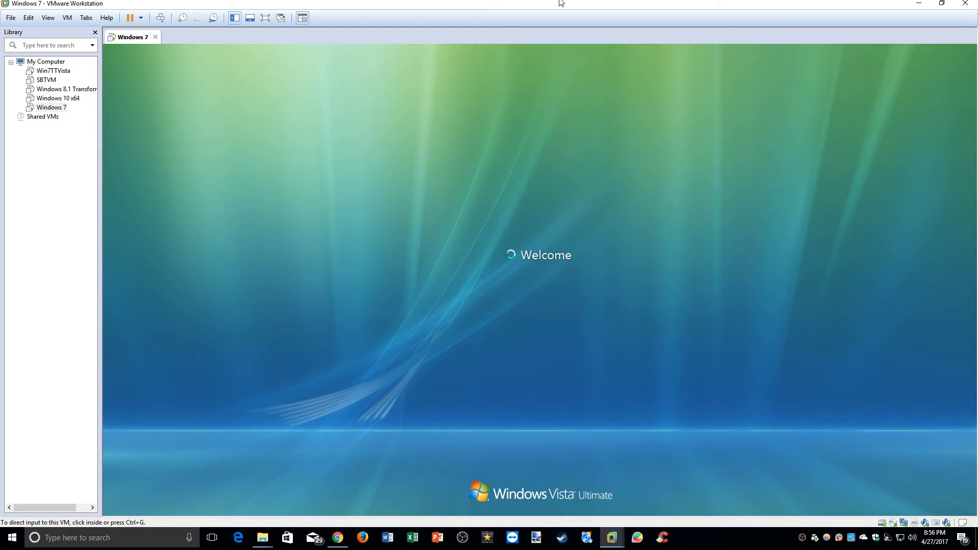
mouse_move(508, 13)
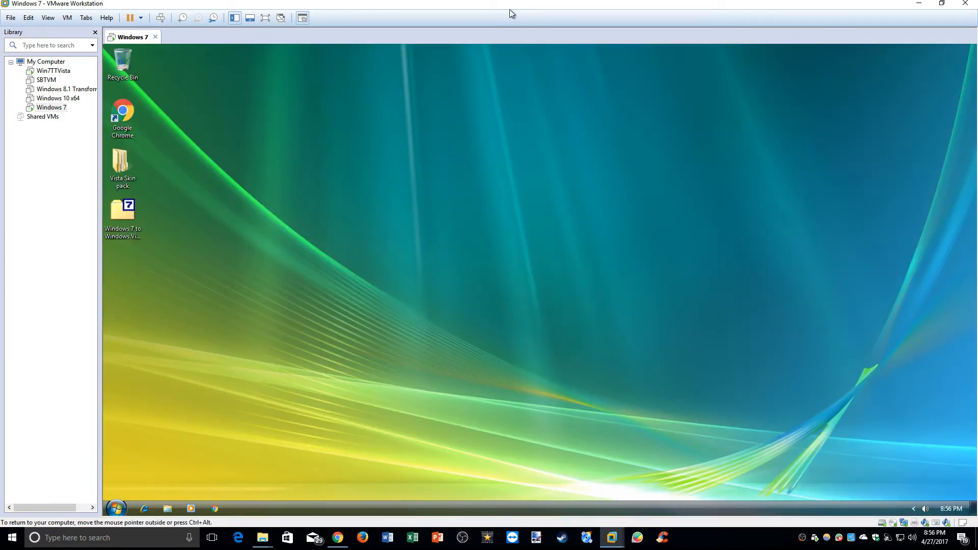
mouse_move(817, 379)
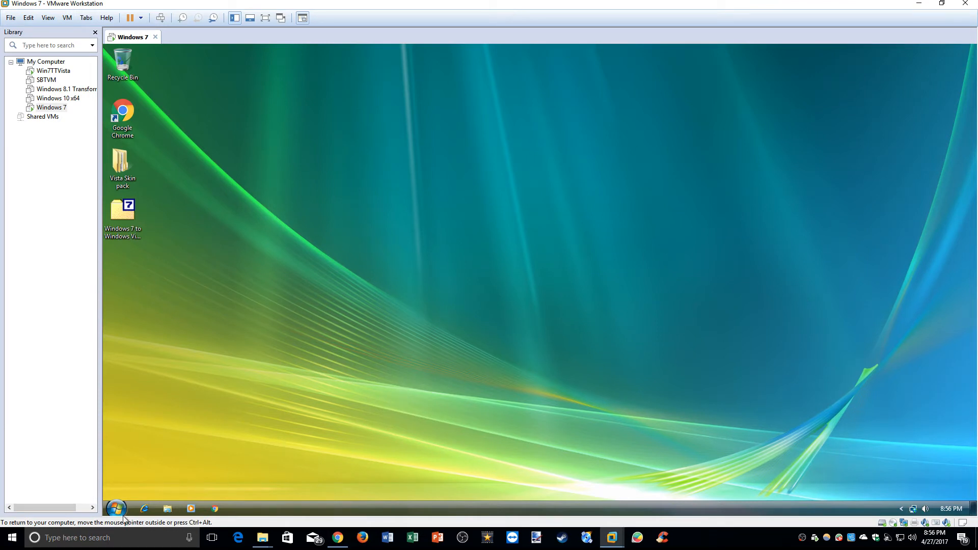
mouse_move(277, 513)
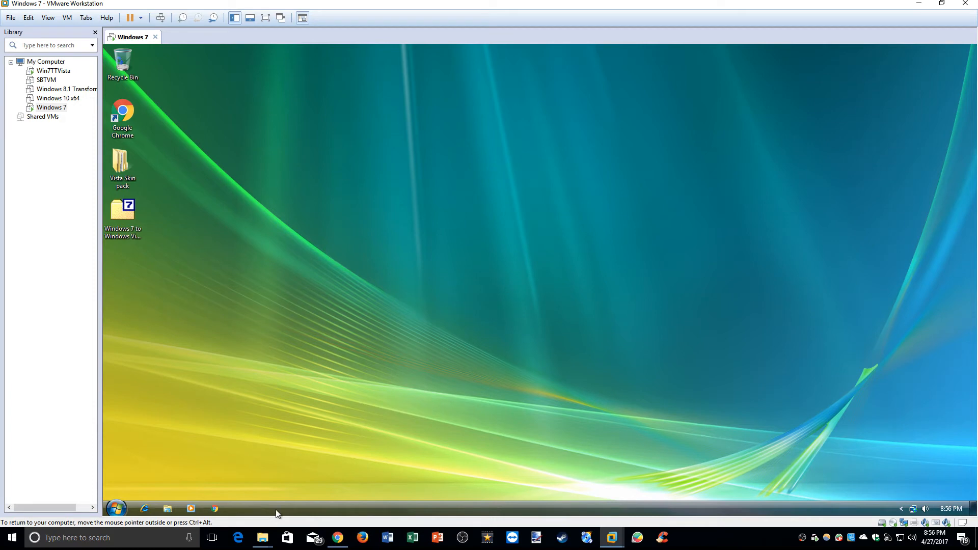
Set the guest taskbar buttons to 'Combine when taskbar is full' in Taskbar Properties and confirm
right_click(276, 513)
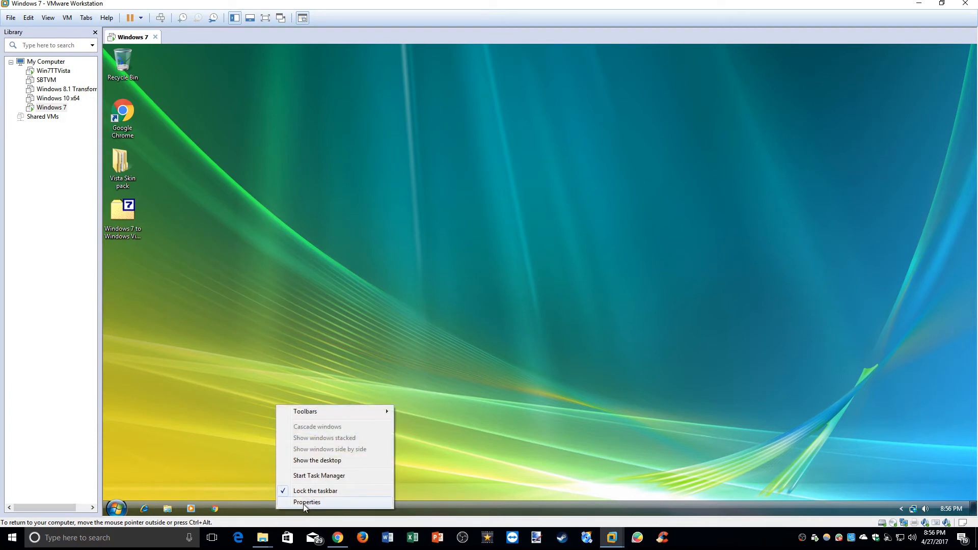
click(307, 502)
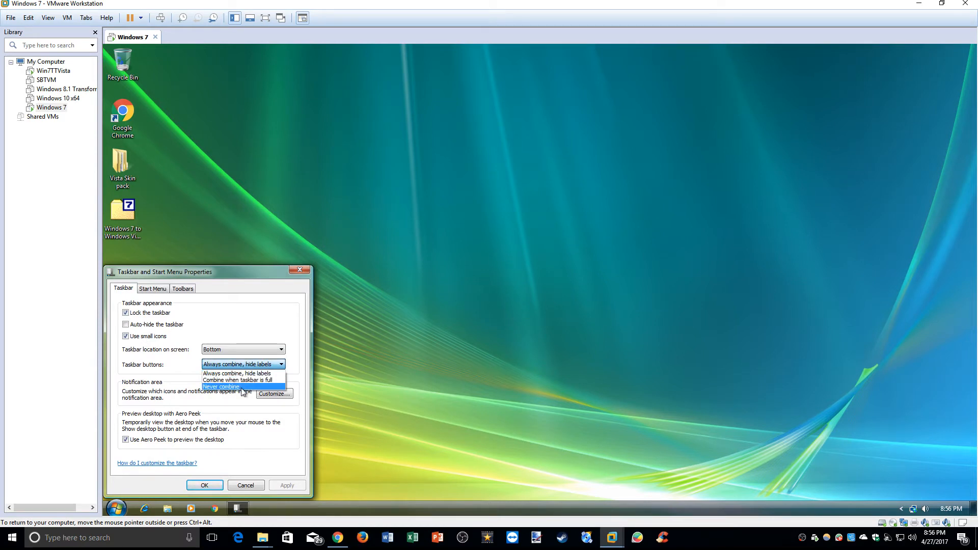
mouse_move(243, 380)
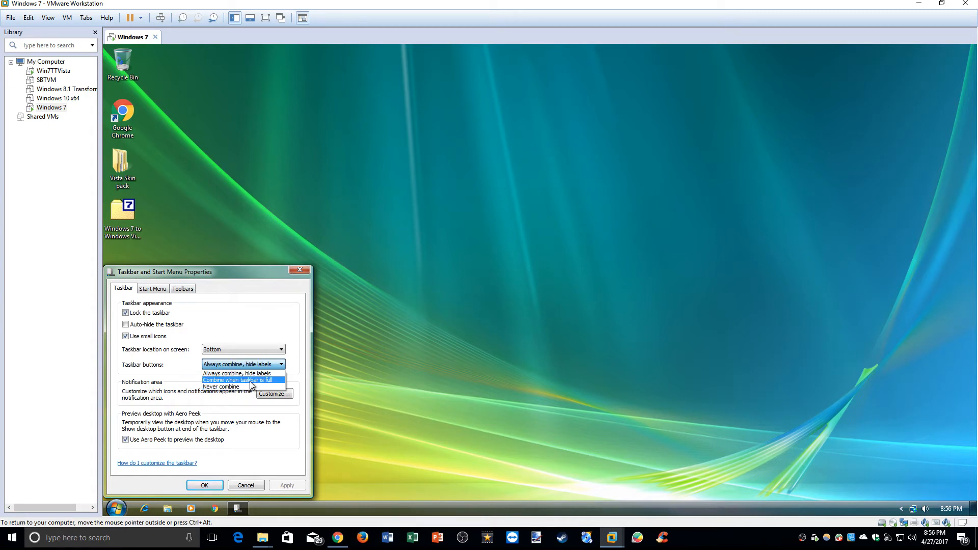
click(237, 380)
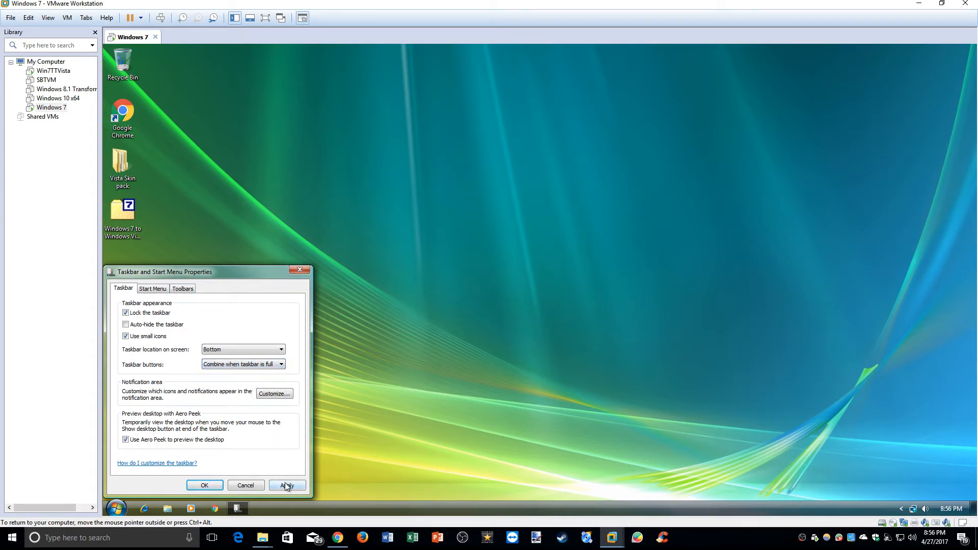
click(286, 485)
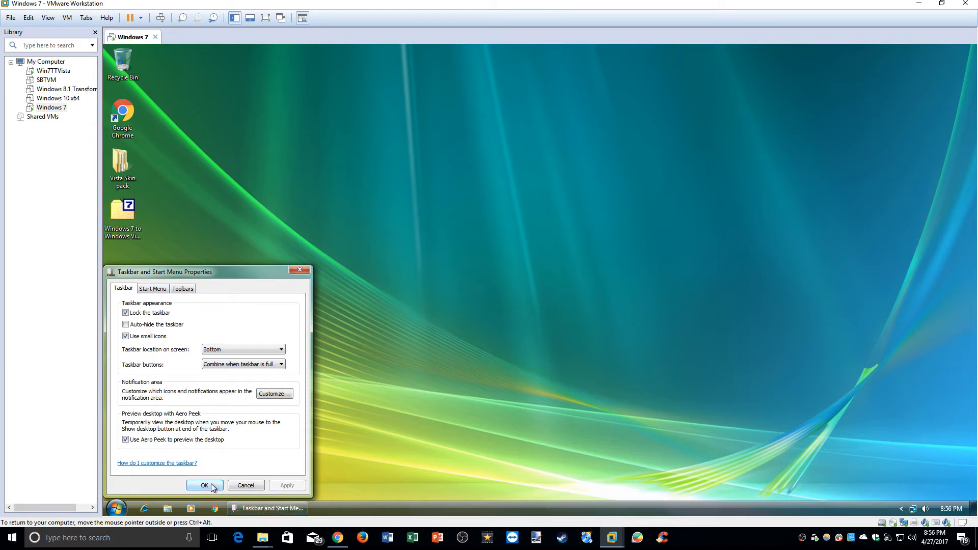
click(204, 485)
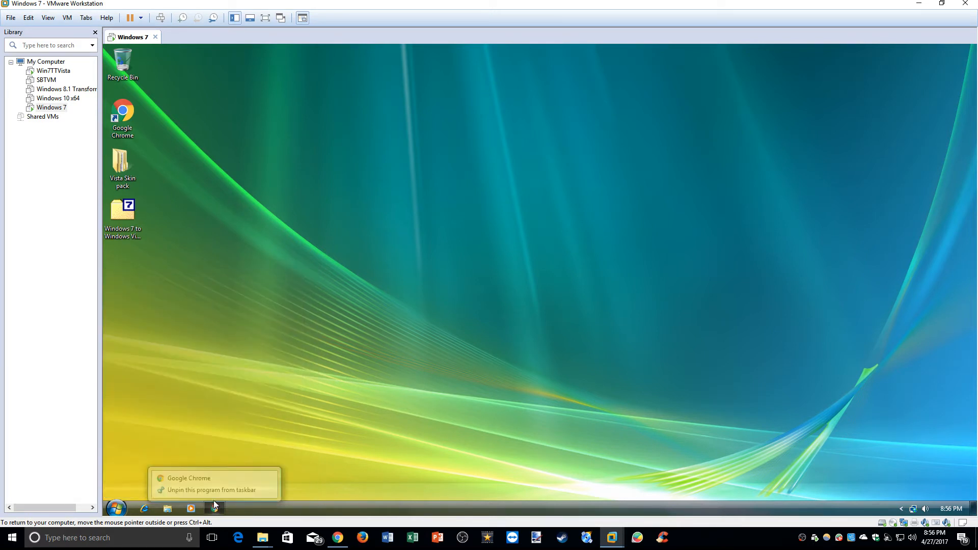
mouse_move(190, 508)
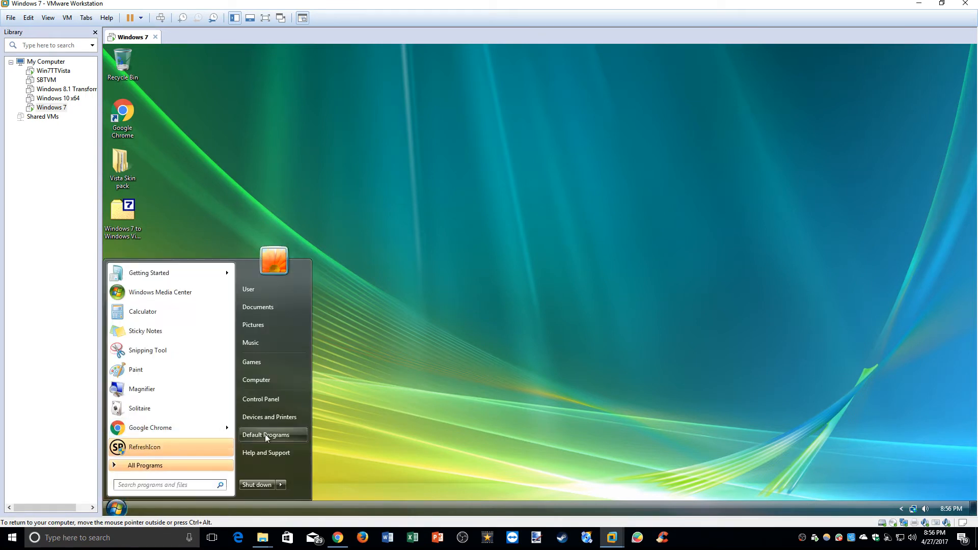
mouse_move(159, 451)
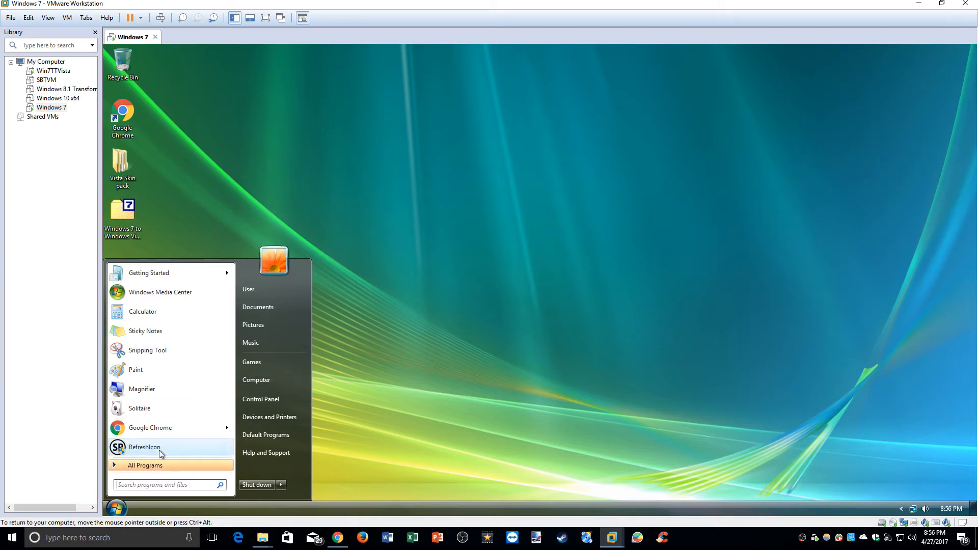
Run the RefreshIcon utility from the Start menu and close the Internet Explorer window it opens
click(145, 466)
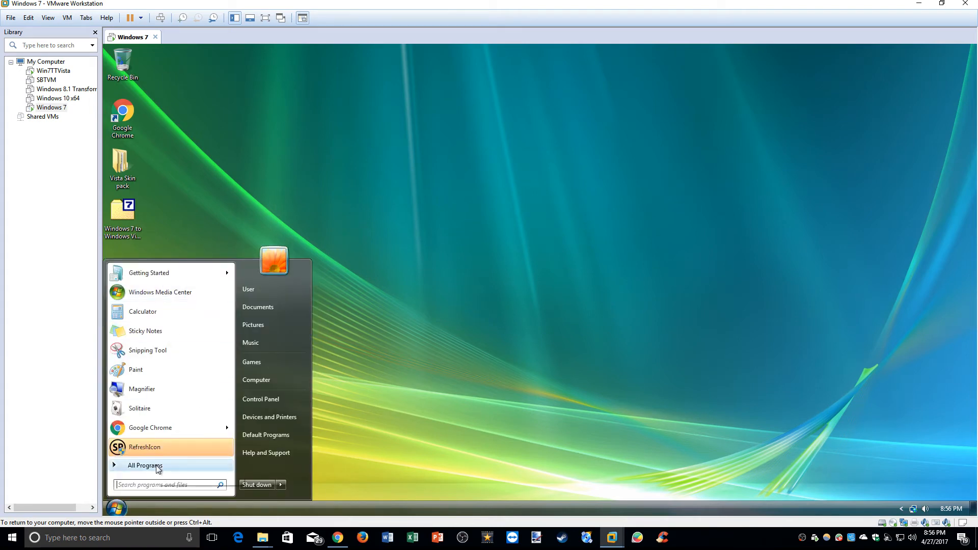
click(432, 118)
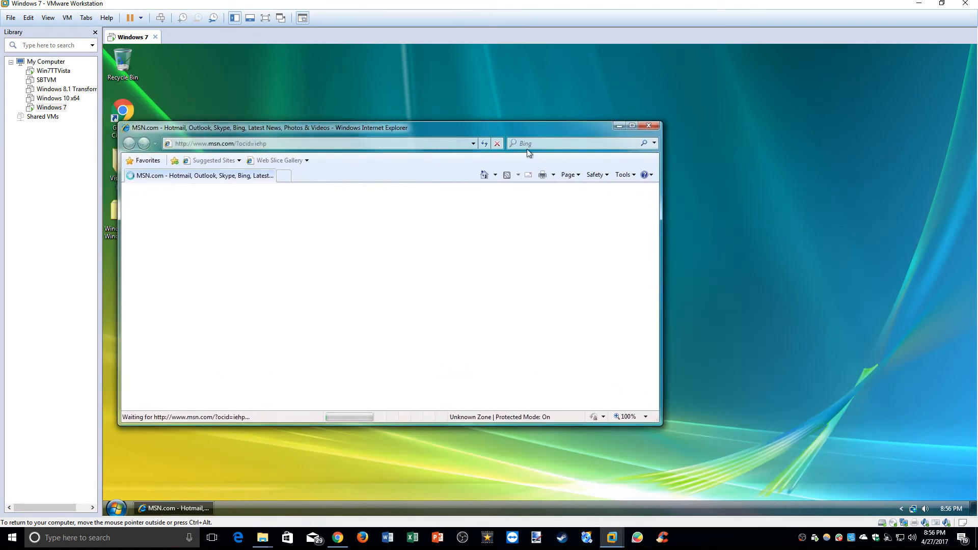
click(649, 126)
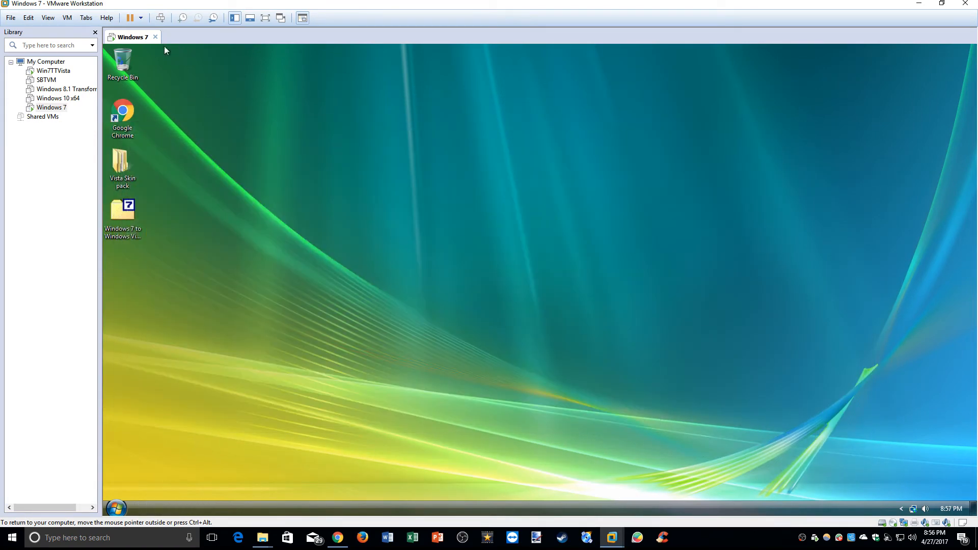
click(123, 118)
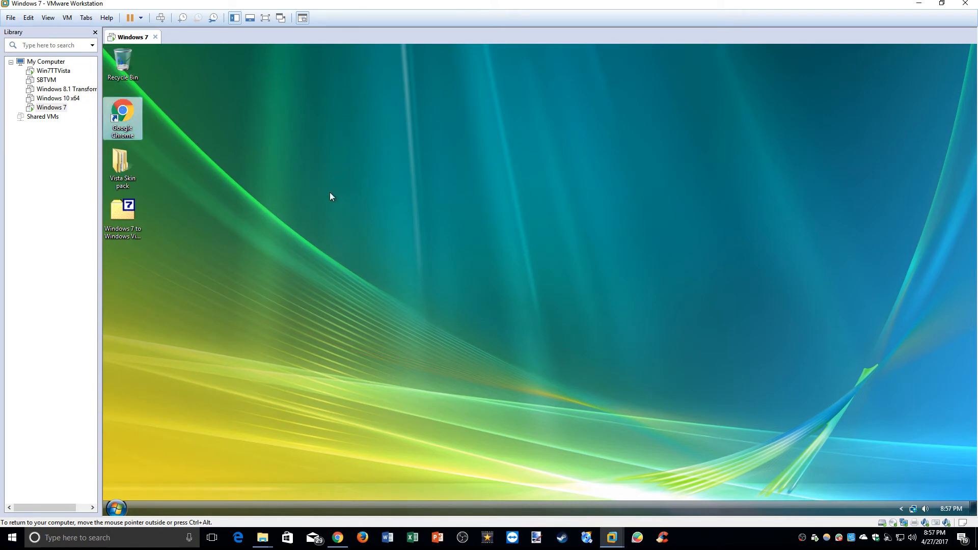
double_click(122, 119)
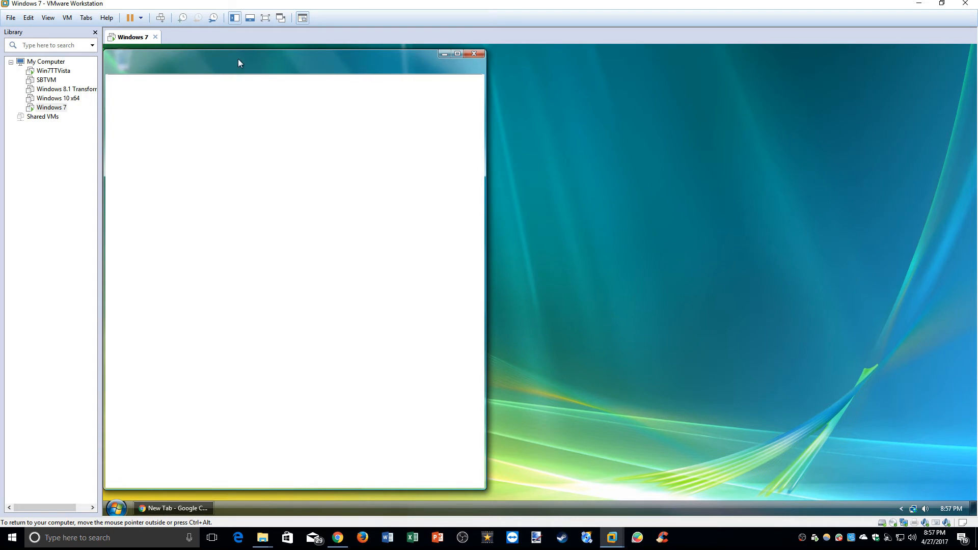
mouse_move(198, 57)
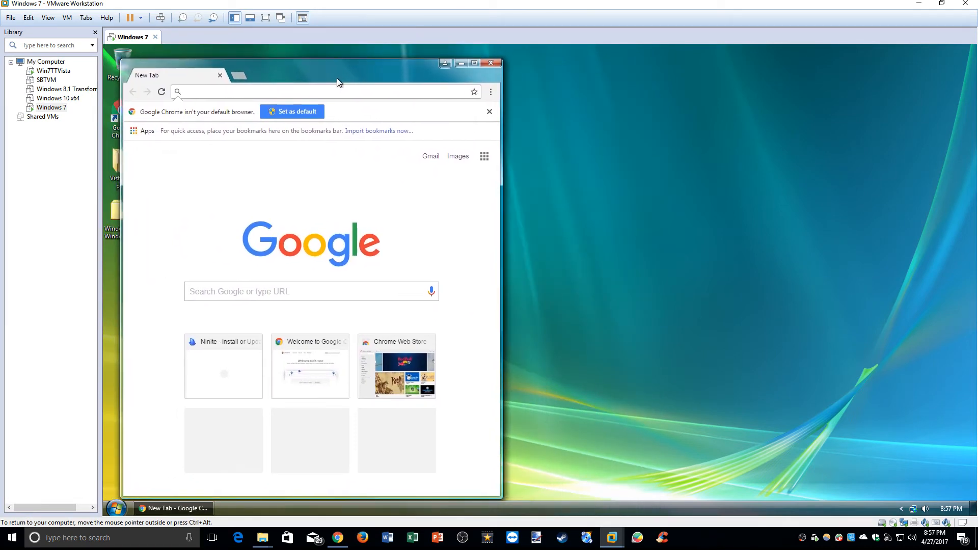
click(490, 63)
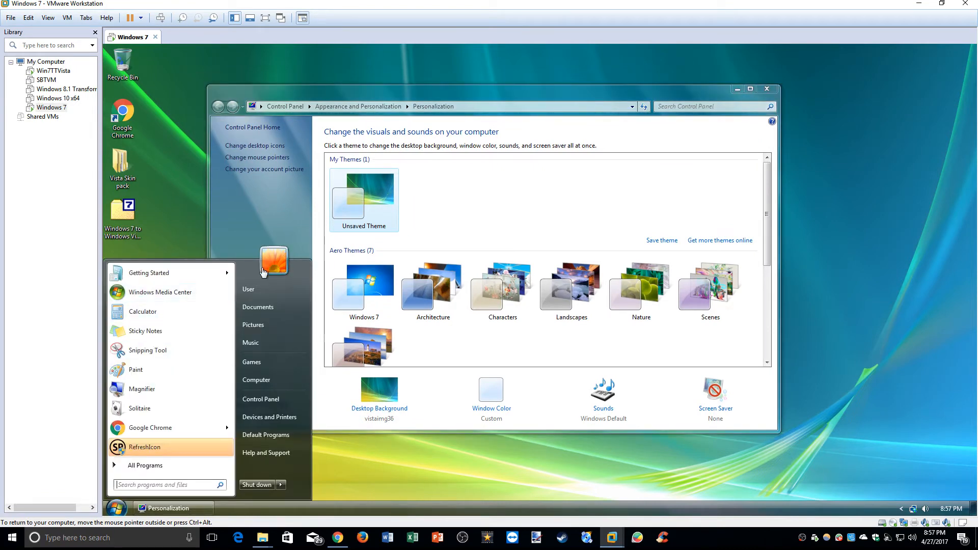
mouse_move(446, 97)
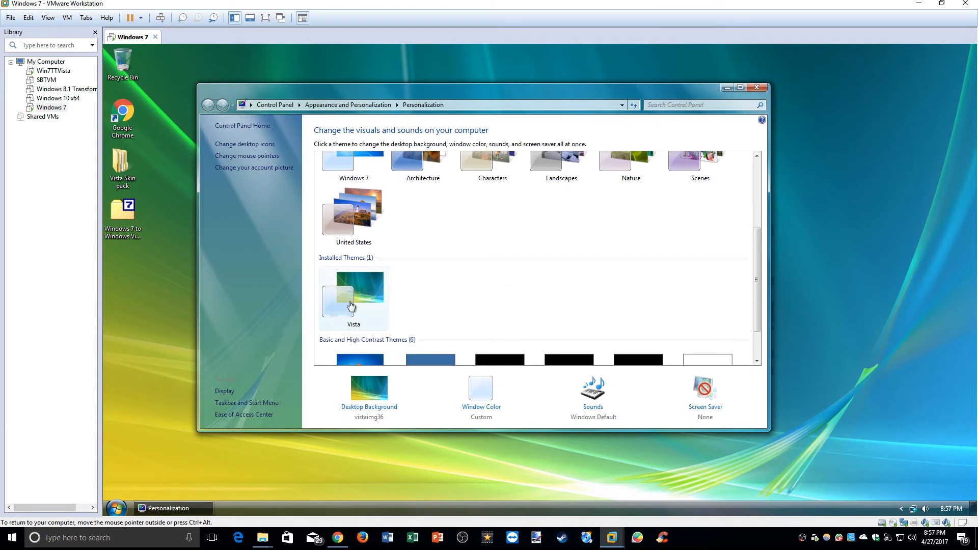
Apply the installed Vista theme in Personalization and minimize the window
click(354, 299)
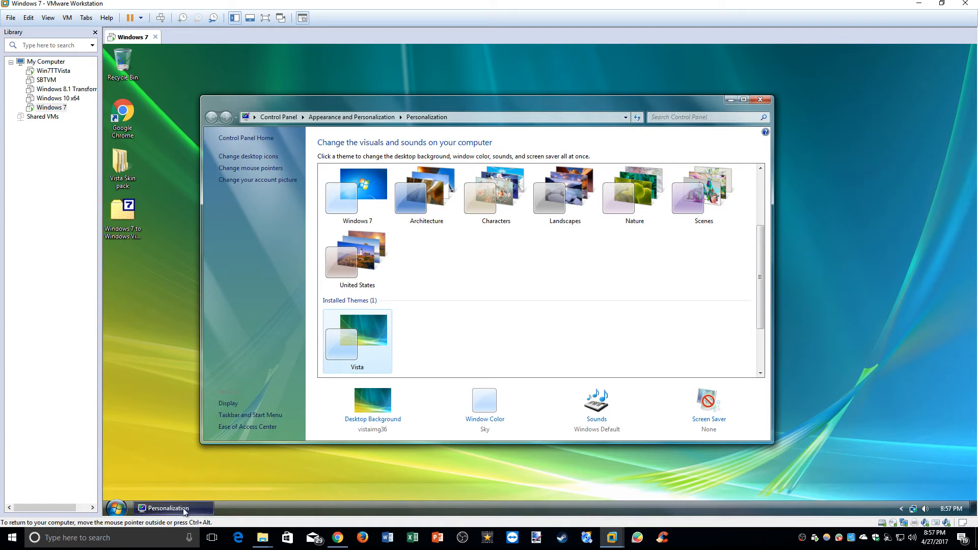
mouse_move(155, 504)
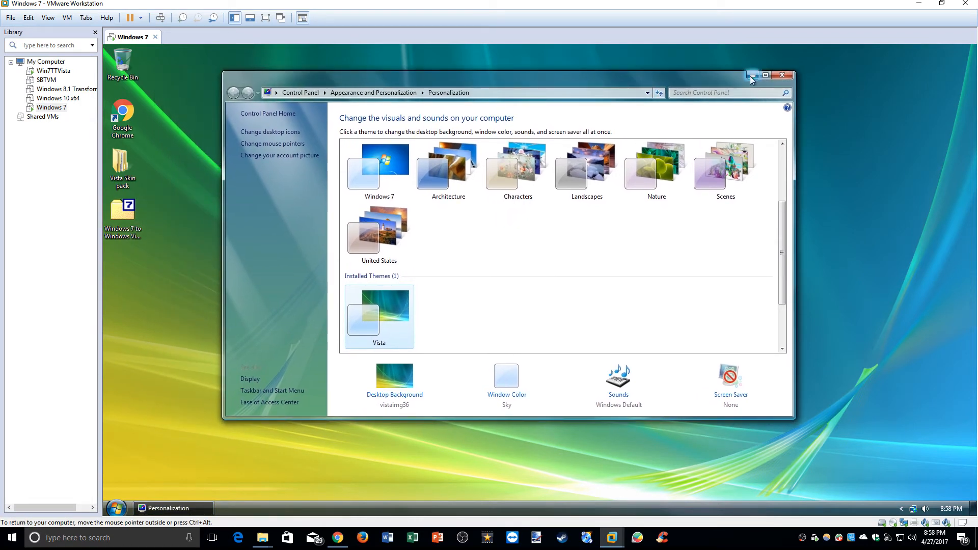
click(751, 76)
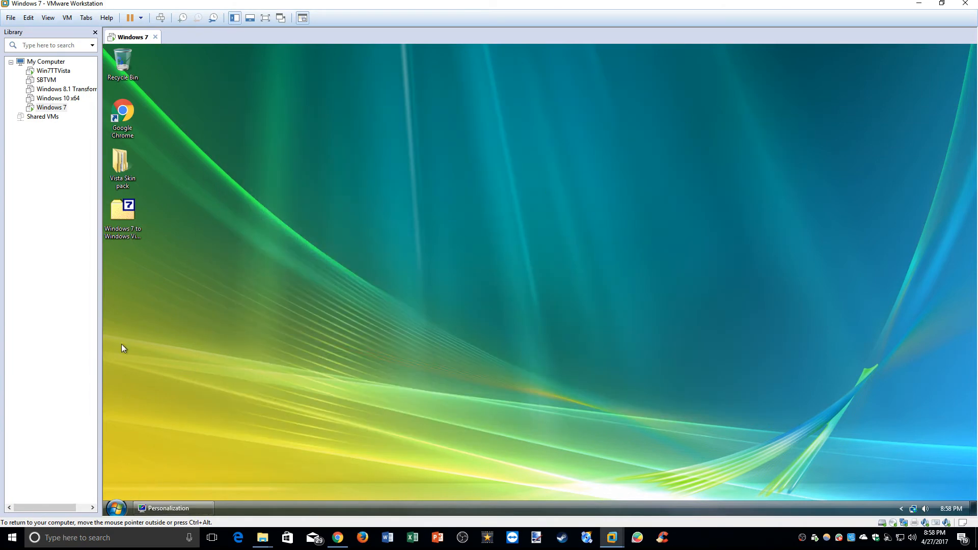
Browse into Vista Skin pack > Install SECOND and read the READ instructions file in Notepad
double_click(122, 163)
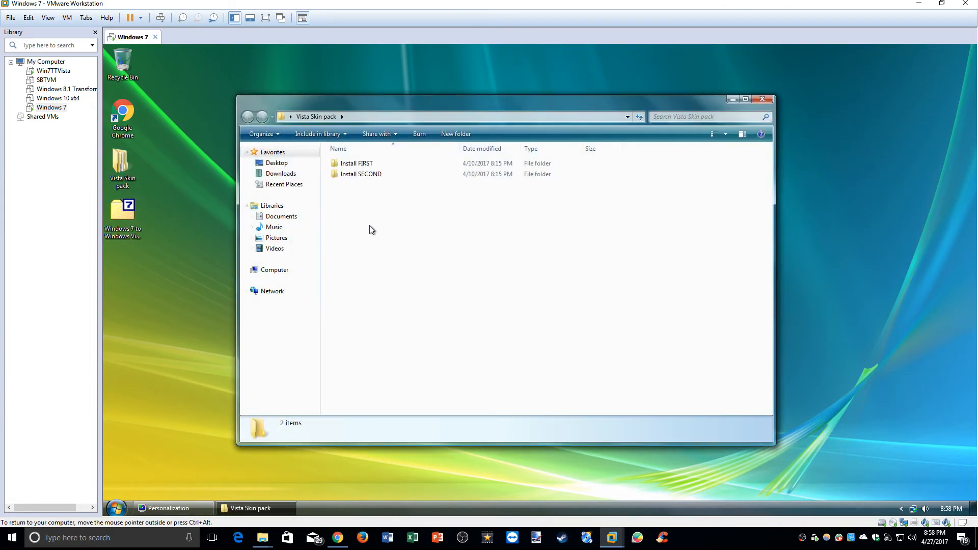
double_click(361, 174)
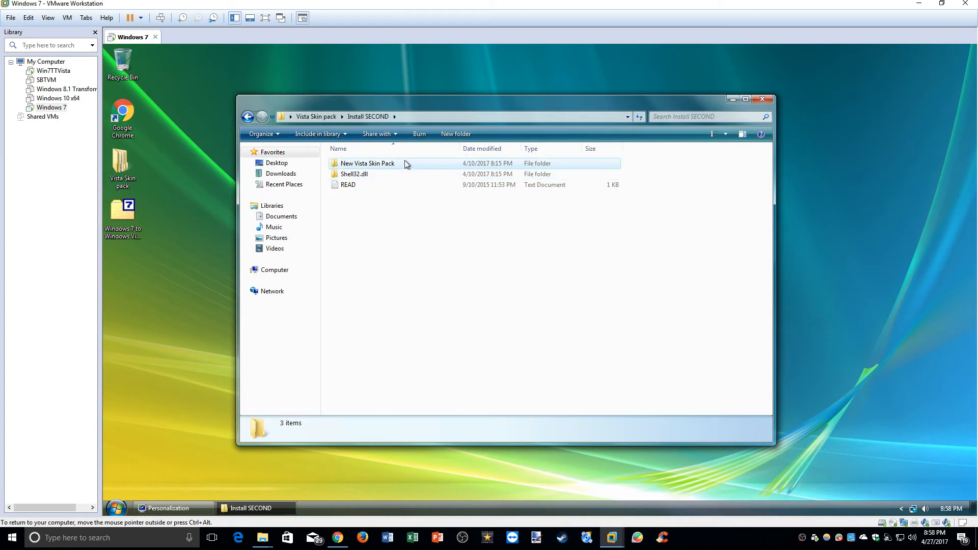
click(348, 184)
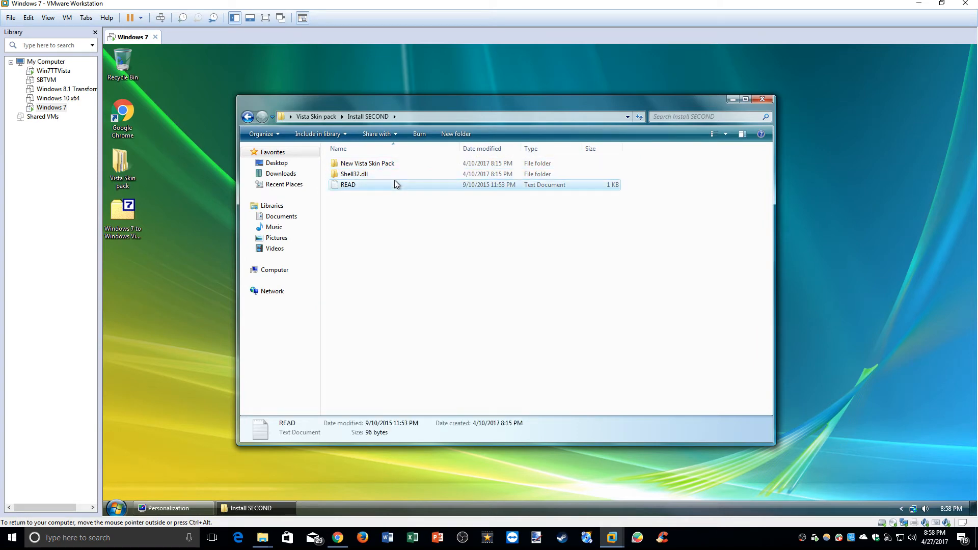
double_click(348, 184)
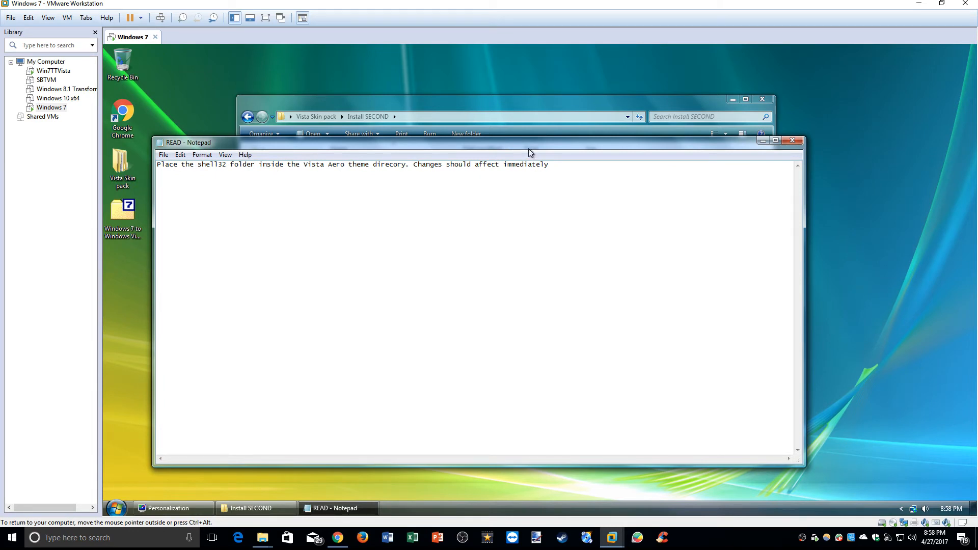
drag(528, 142, 517, 168)
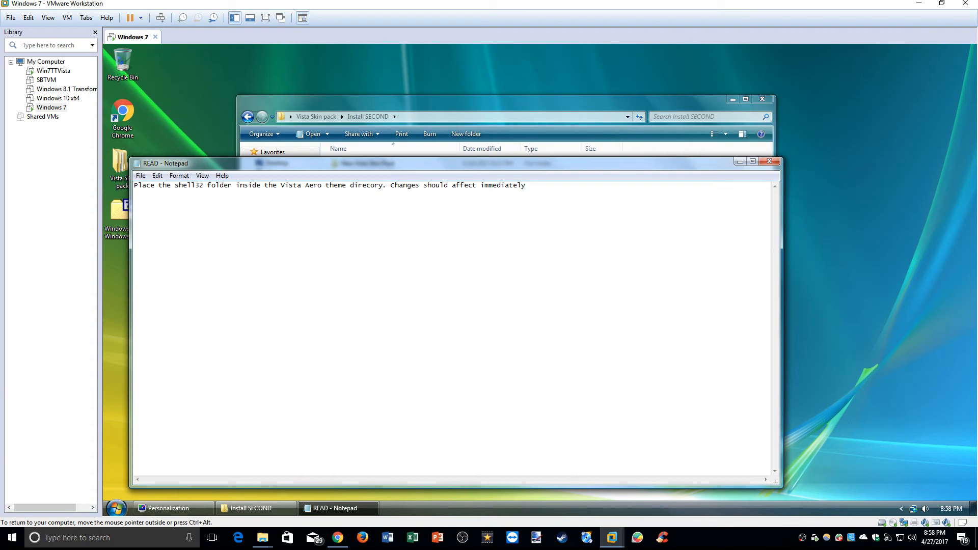
mouse_move(741, 173)
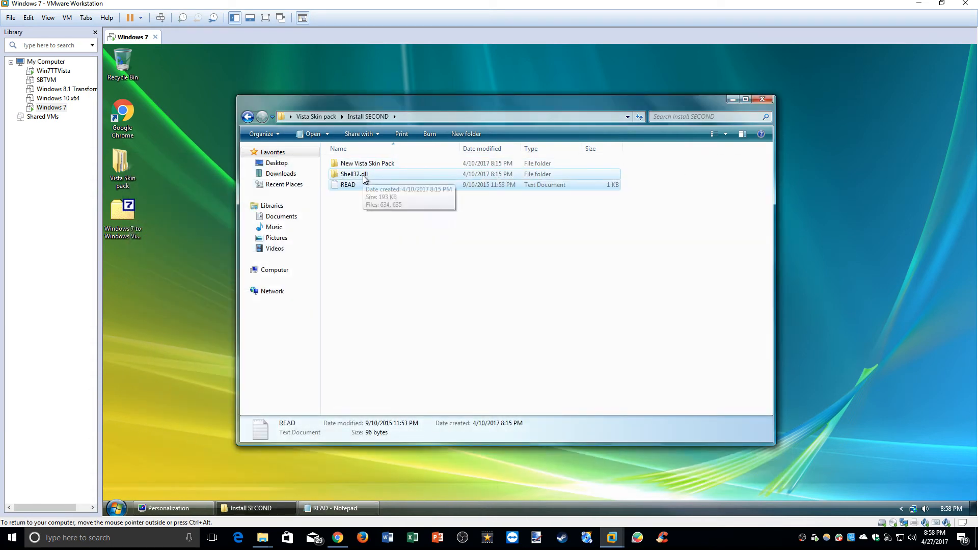
mouse_move(360, 184)
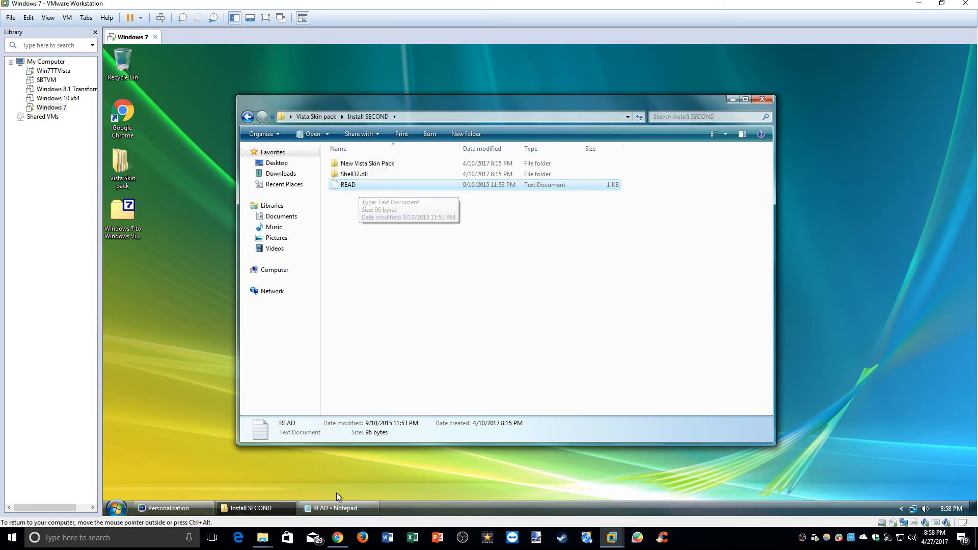
click(335, 507)
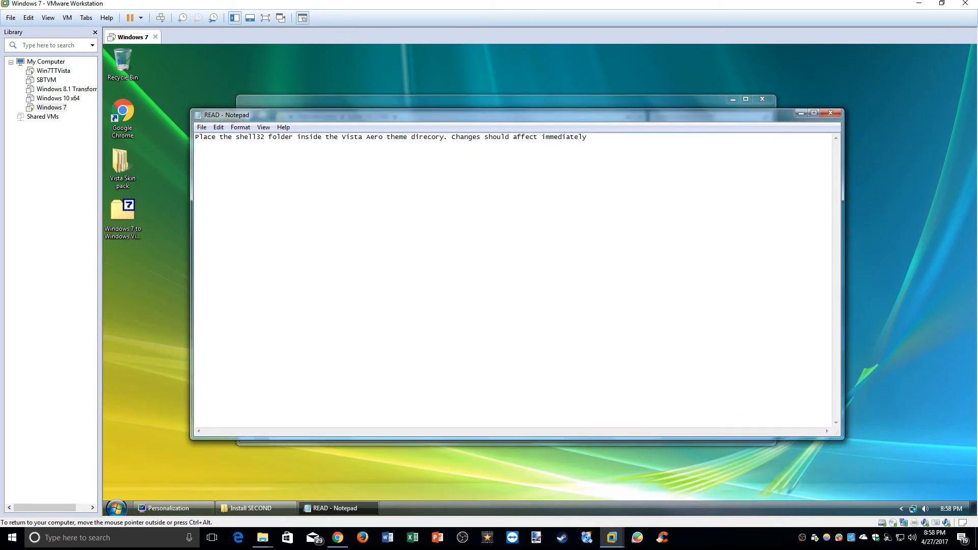
mouse_move(800, 113)
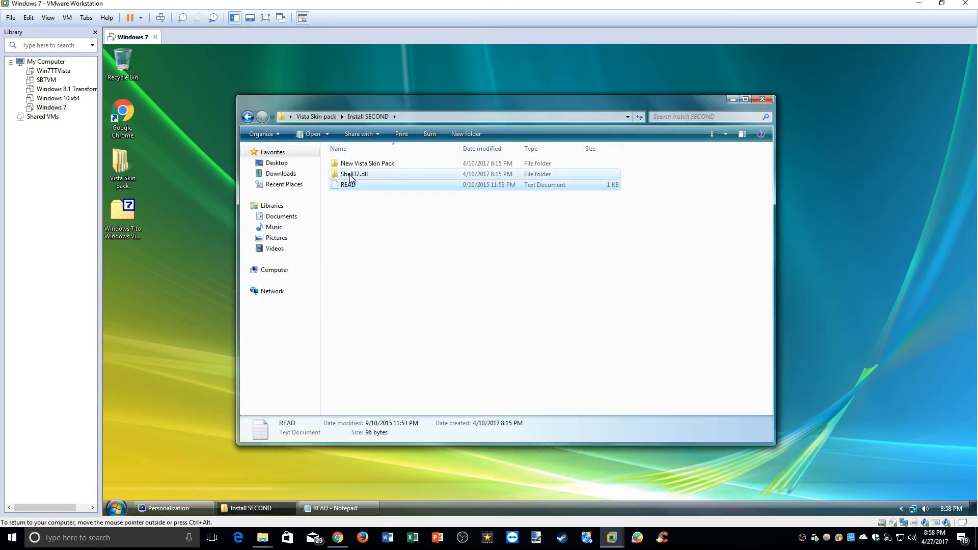
Copy the Shell32.dll folder and navigate to C:\Windows\Resources\Themes
right_click(354, 173)
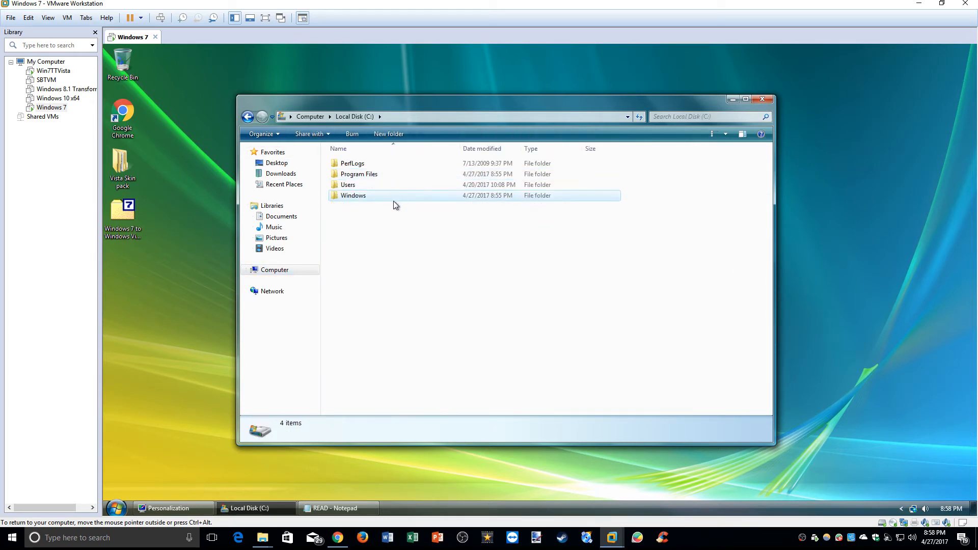
double_click(354, 196)
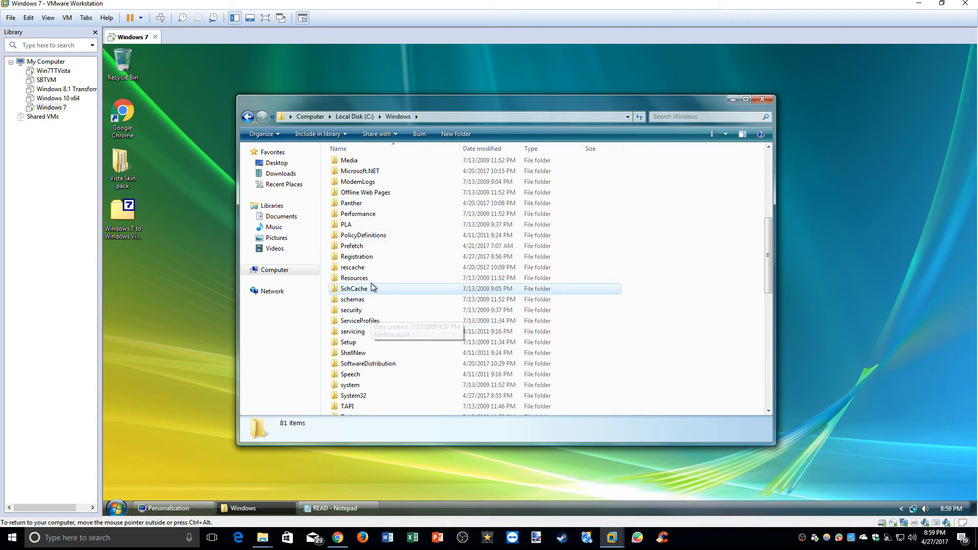
double_click(355, 277)
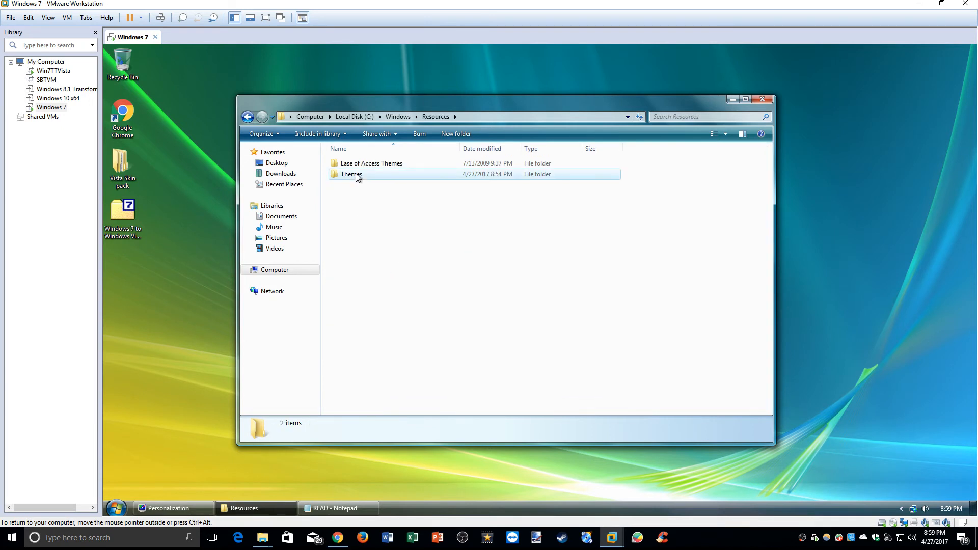
double_click(351, 174)
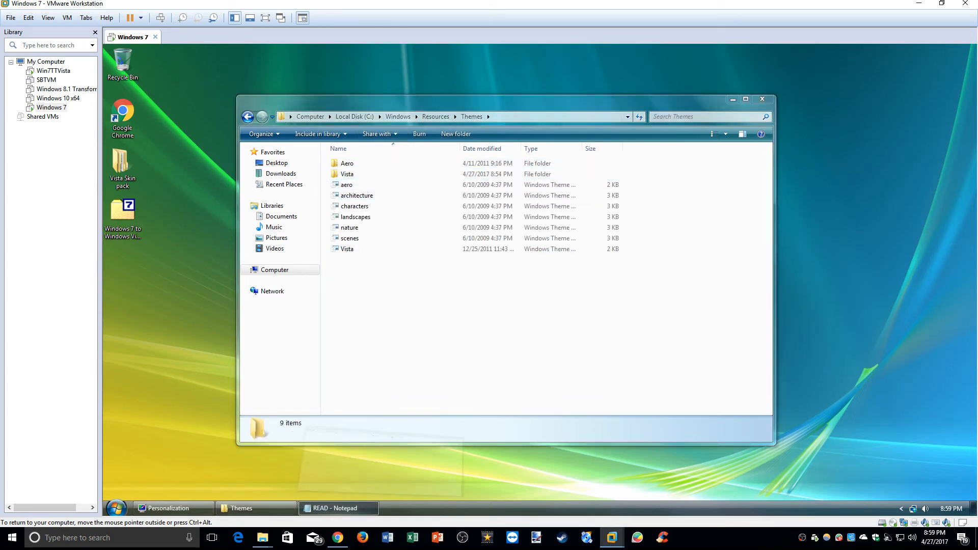
Enter the Vista theme folder containing en-US, Shell and the aero style file
click(338, 507)
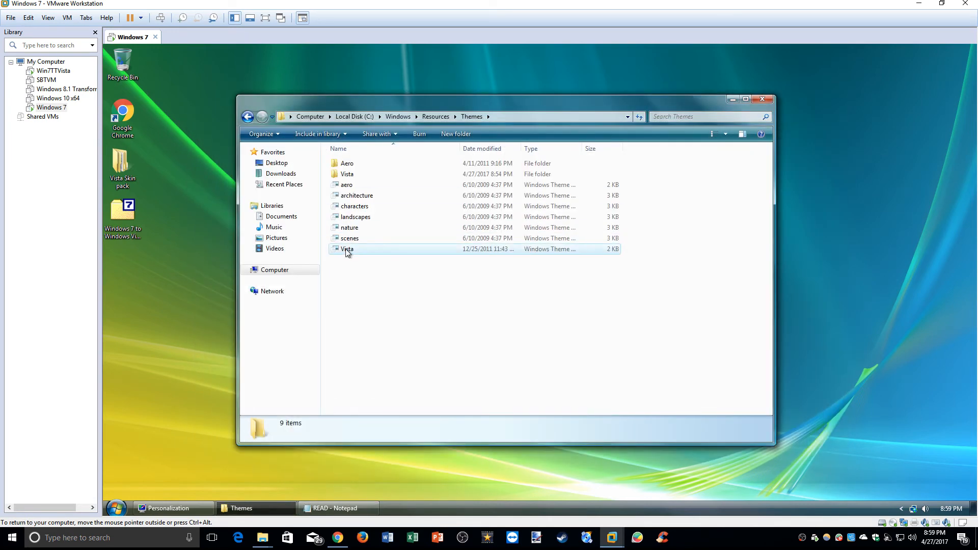
click(347, 174)
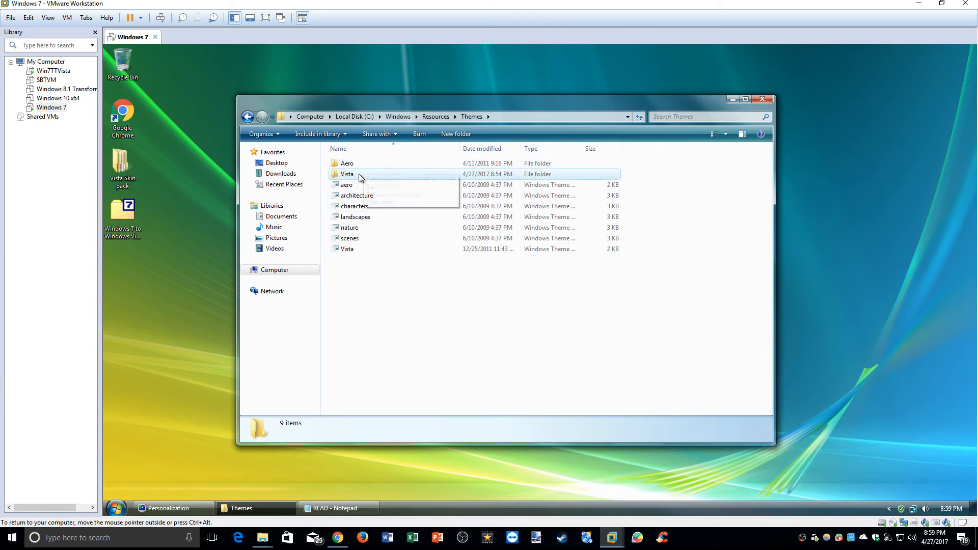
double_click(347, 174)
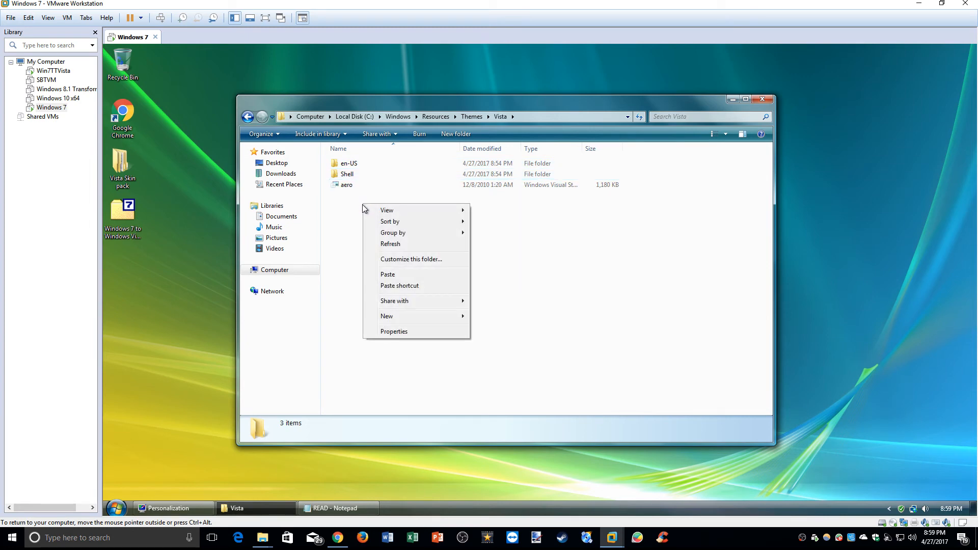
Paste the Shell32.dll folder into the Vista theme folder with administrator permission
click(387, 274)
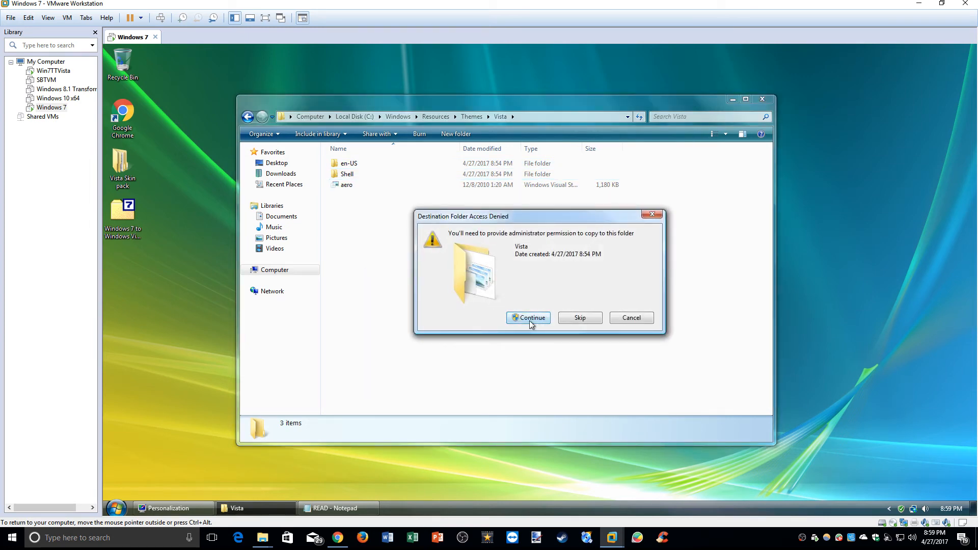
click(529, 318)
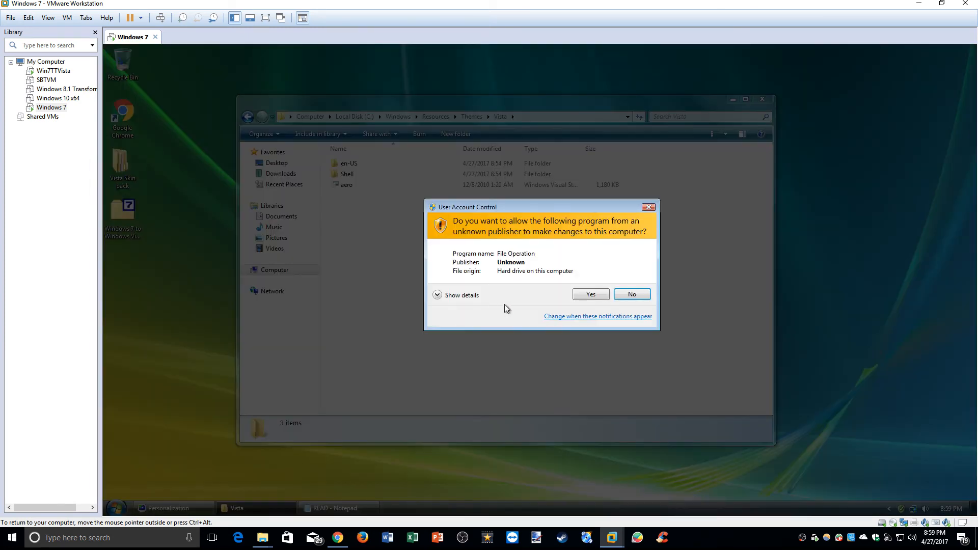
click(589, 293)
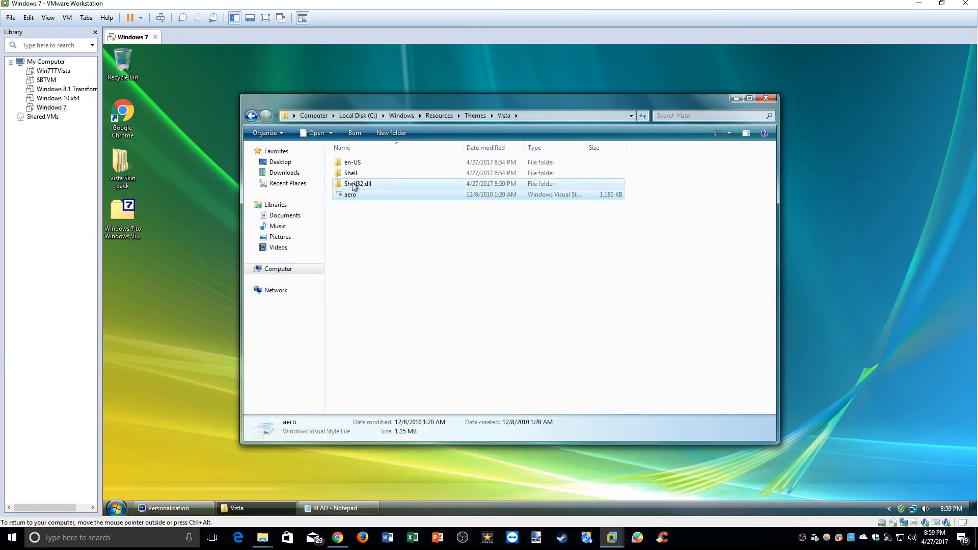
Return to the Themes folder and launch the Vista theme file to reopen Personalization
click(251, 115)
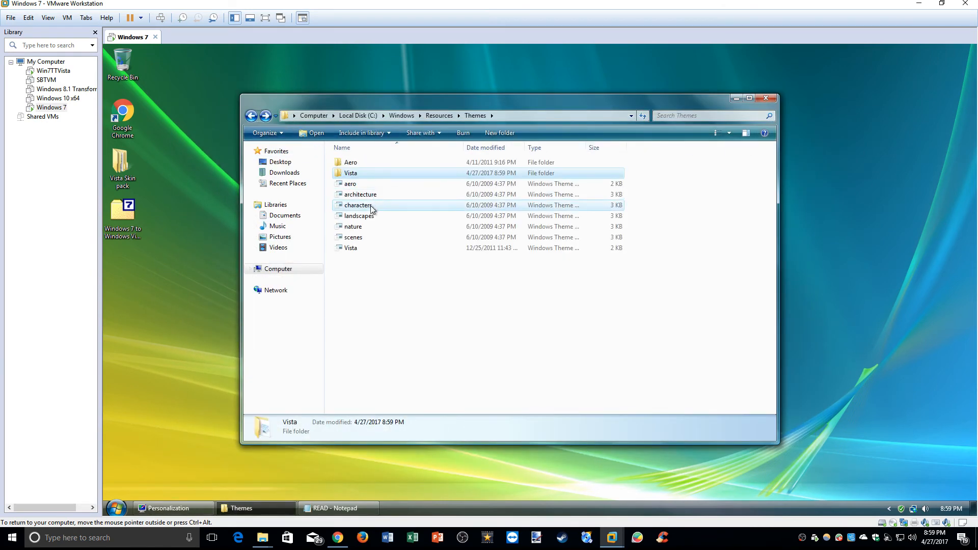
mouse_move(364, 190)
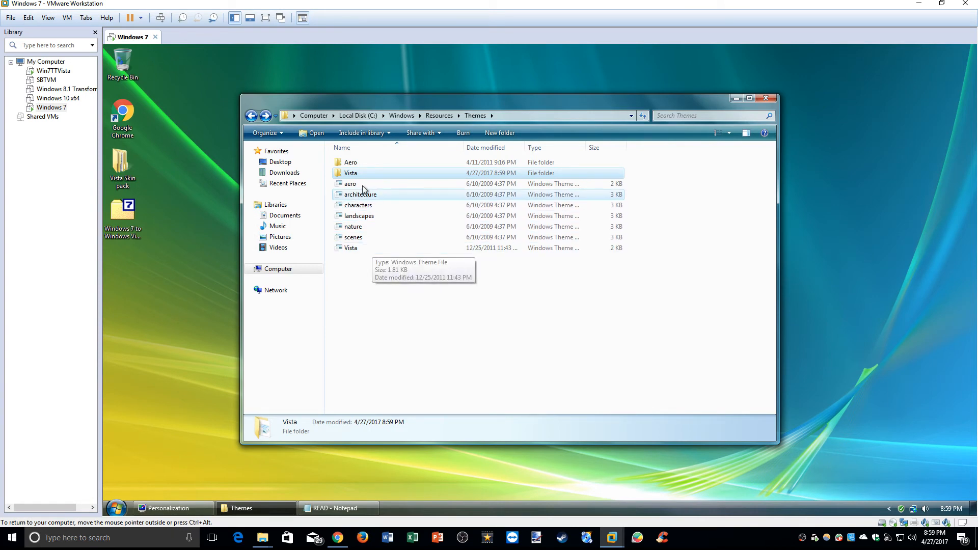
double_click(350, 184)
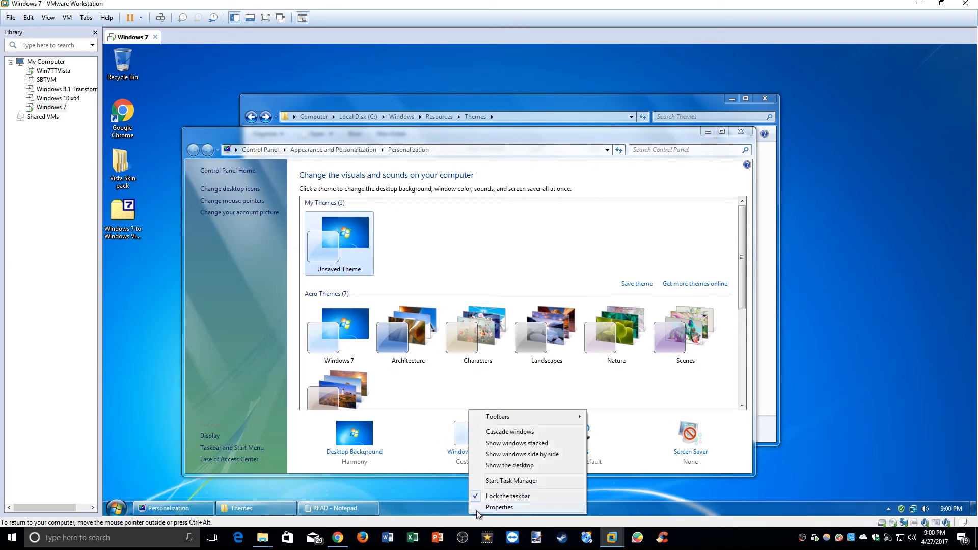
Enable small taskbar icons in the guest's Taskbar Properties before reapplying the Vista theme
click(499, 507)
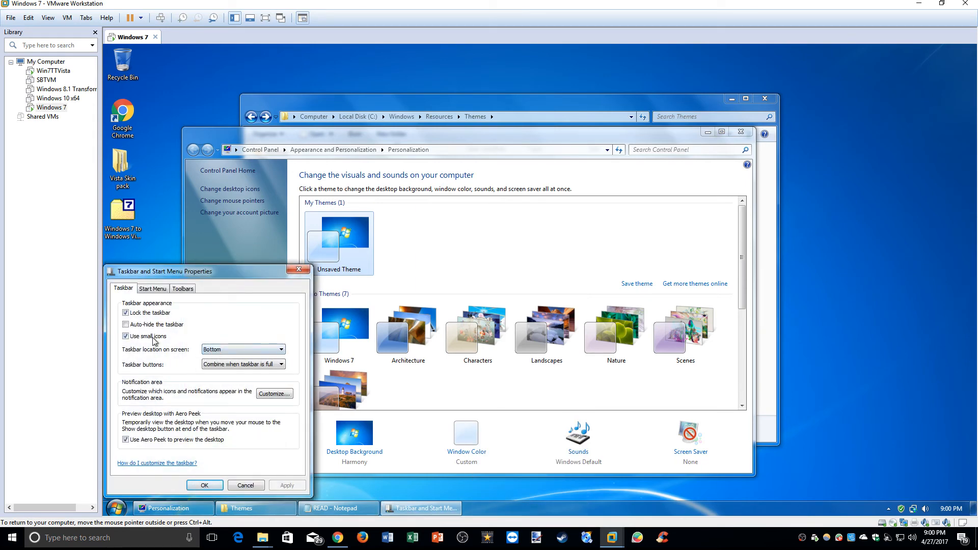
click(126, 336)
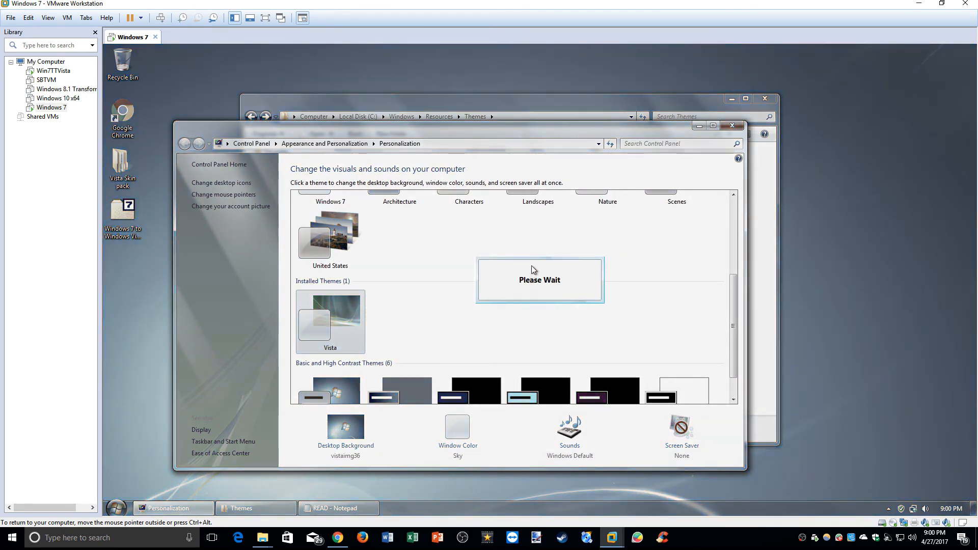
mouse_move(507, 228)
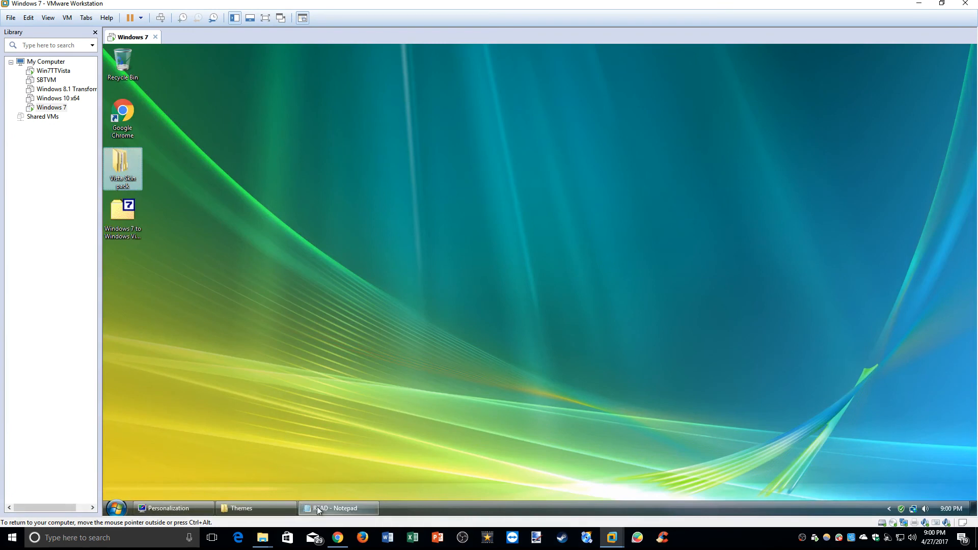
Launch Calculator from Start > All Programs > Accessories on the Vista-styled guest desktop
click(338, 507)
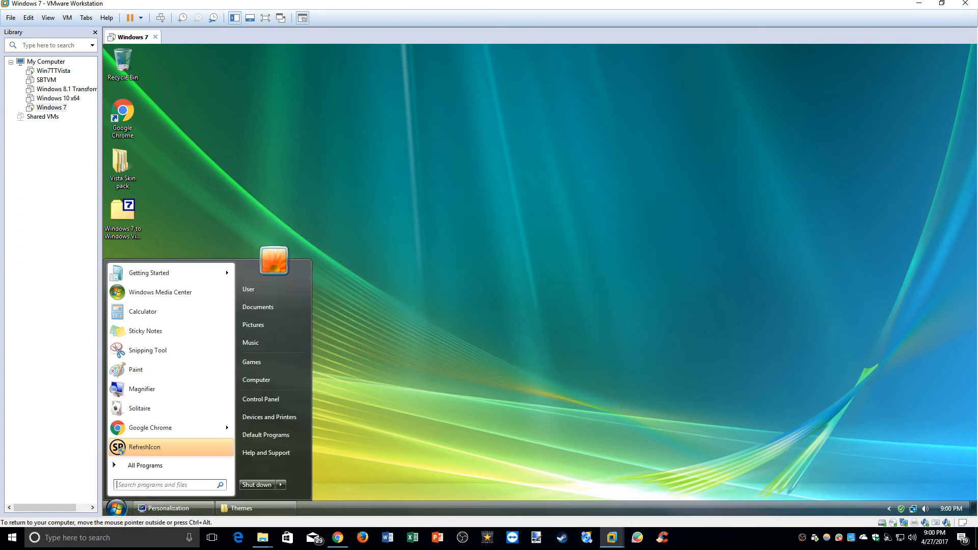
click(145, 465)
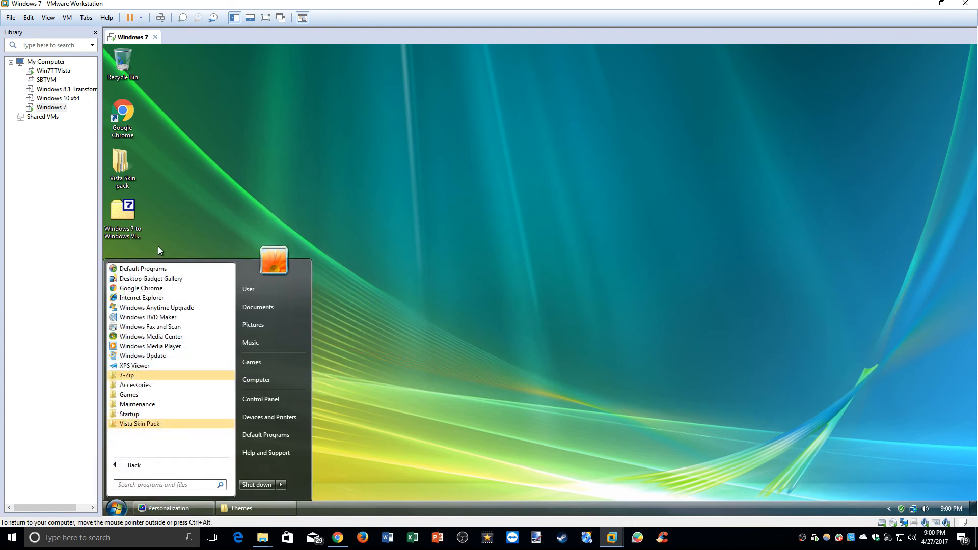
mouse_move(144, 375)
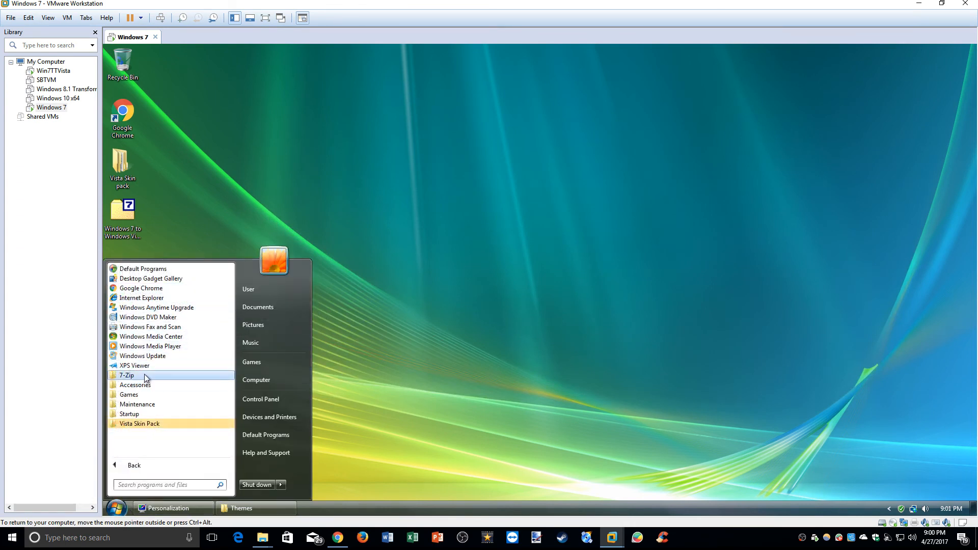
click(135, 384)
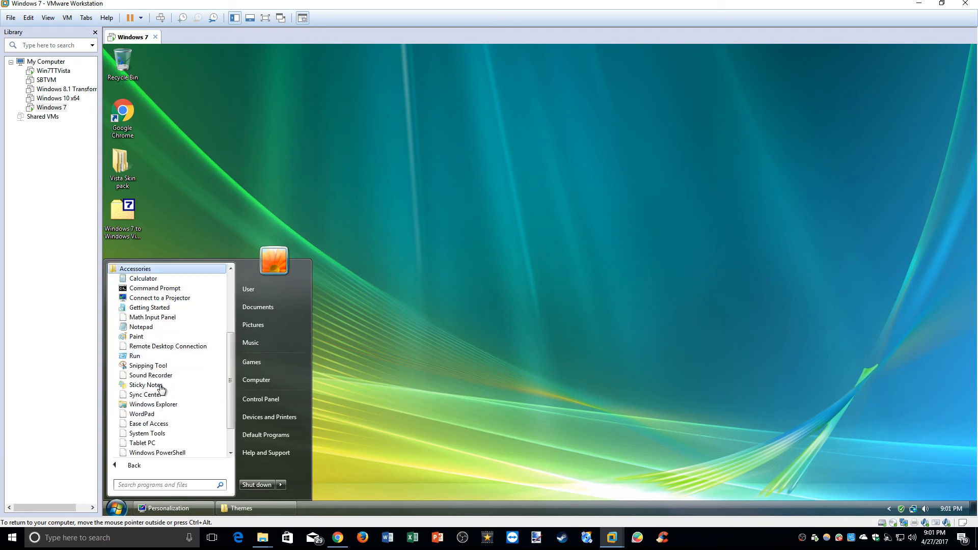
click(149, 281)
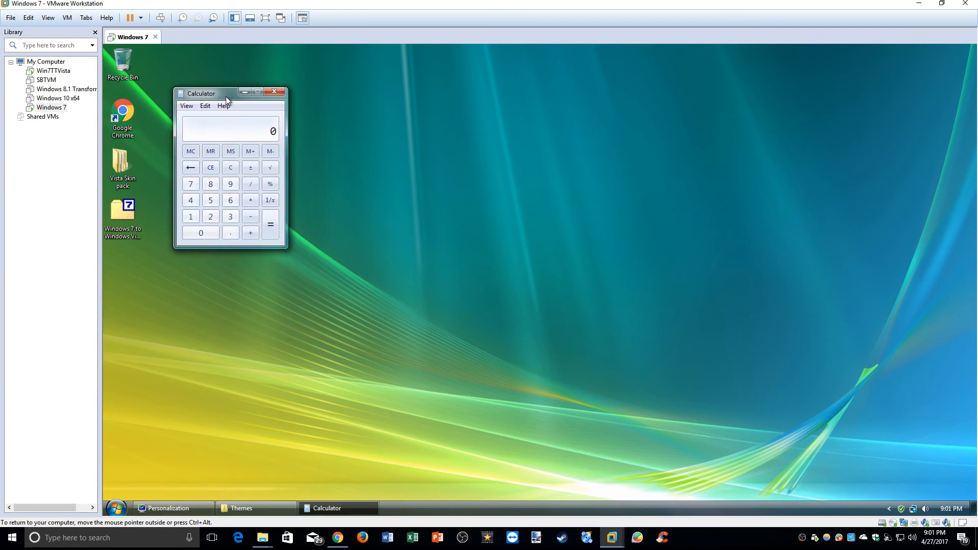
click(224, 105)
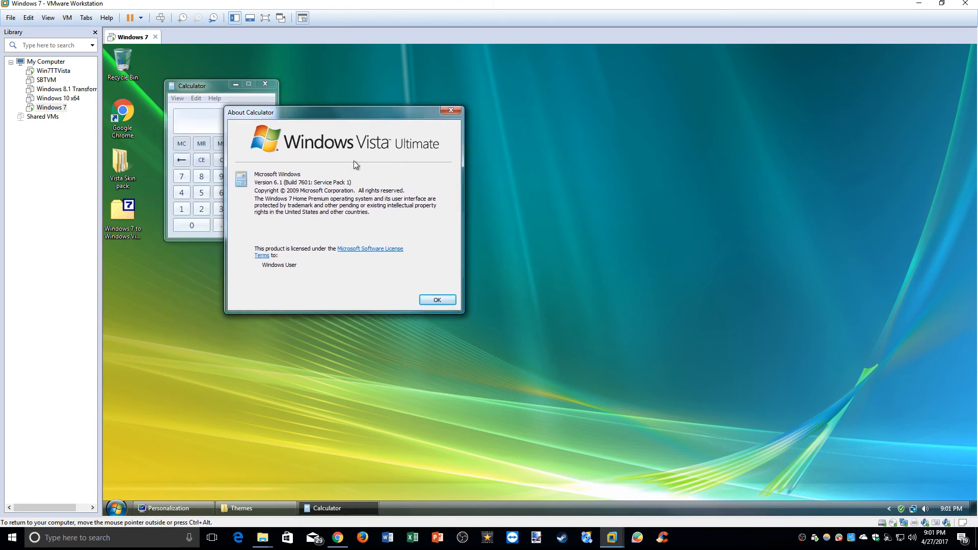
mouse_move(269, 206)
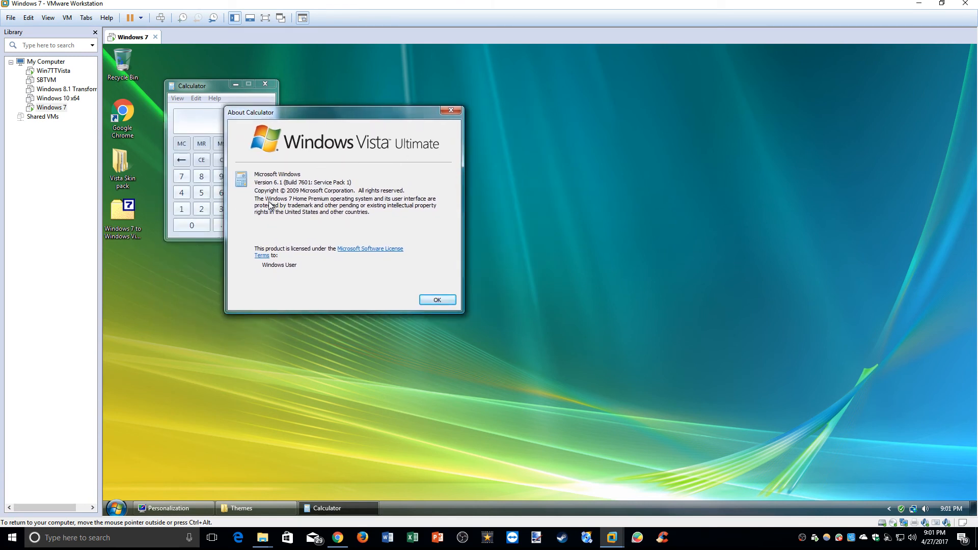
mouse_move(408, 210)
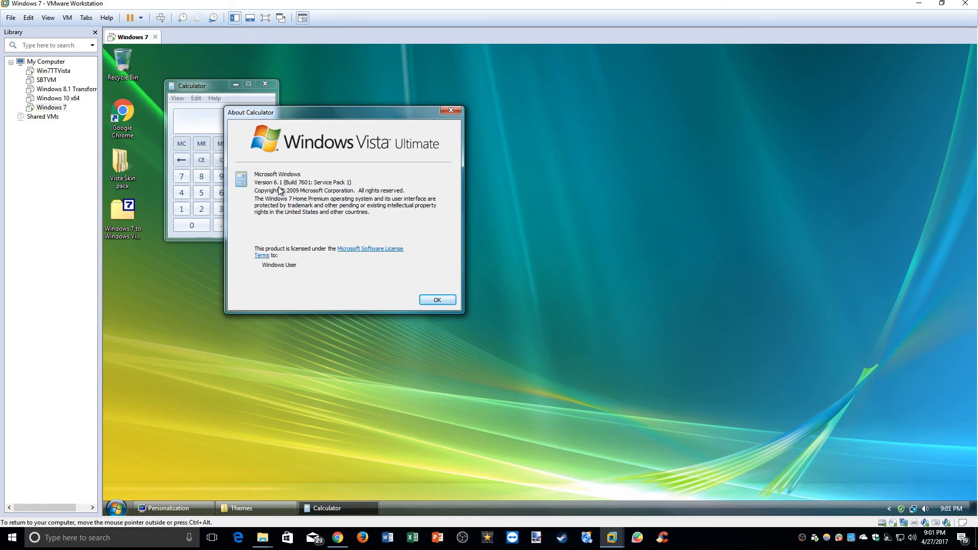
mouse_move(316, 189)
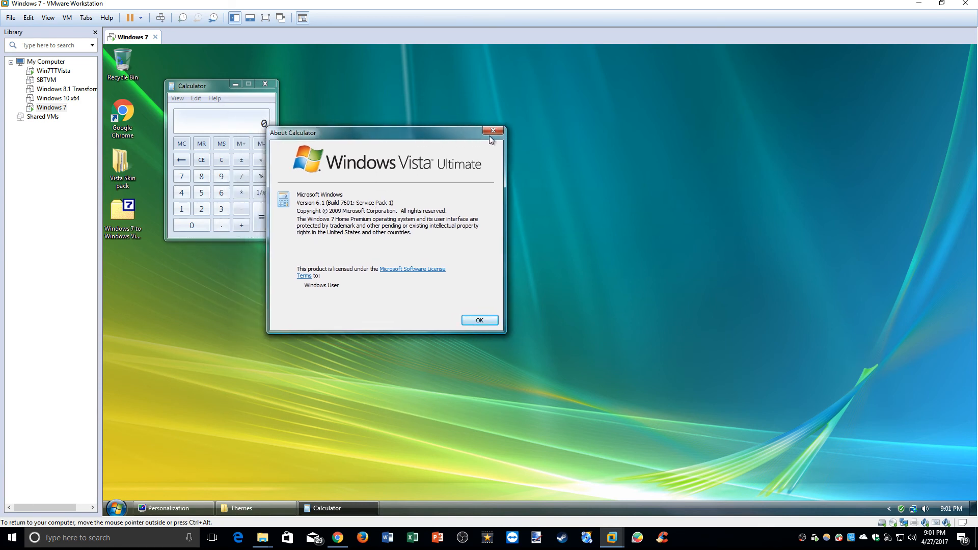
click(493, 131)
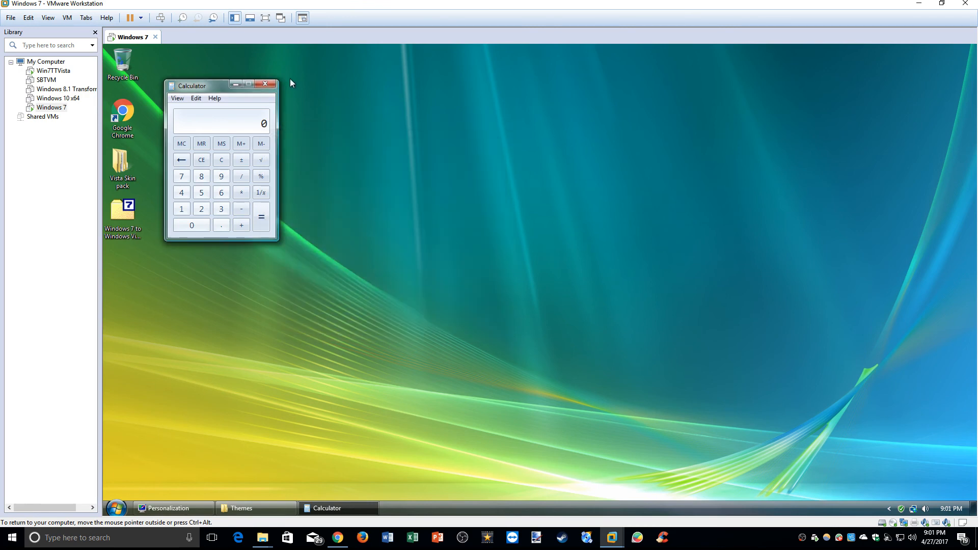